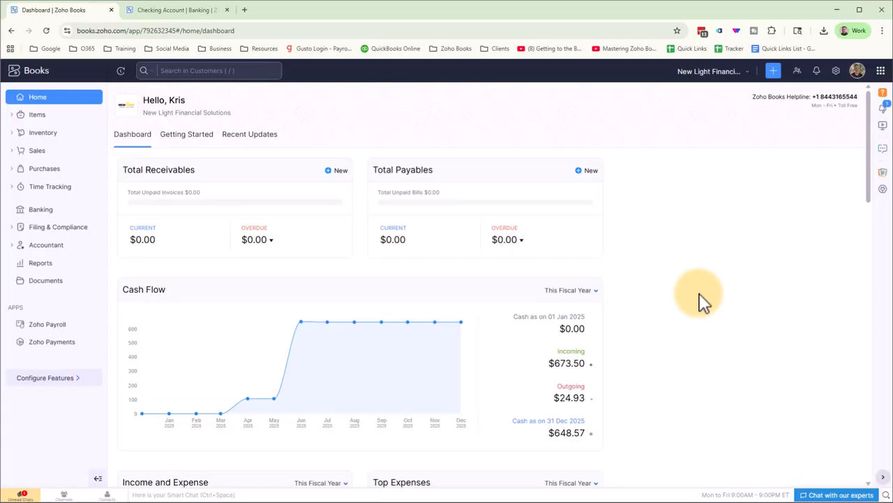
mouse_move(733, 268)
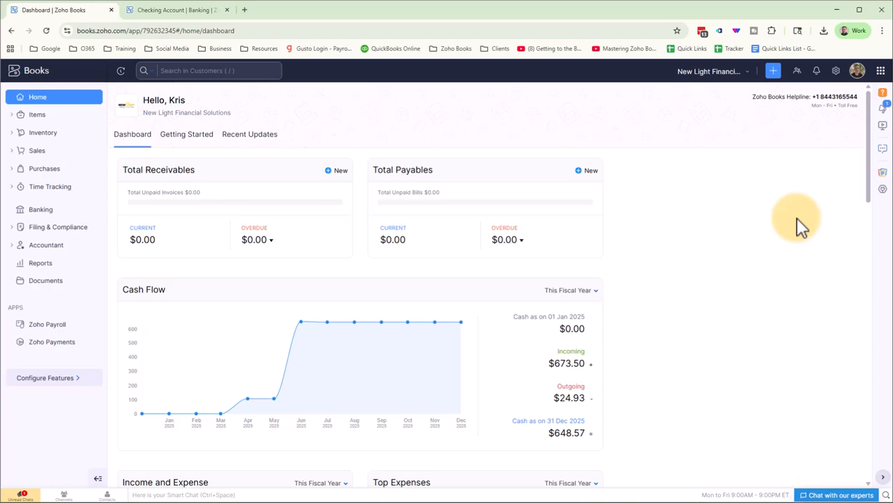
mouse_move(207, 164)
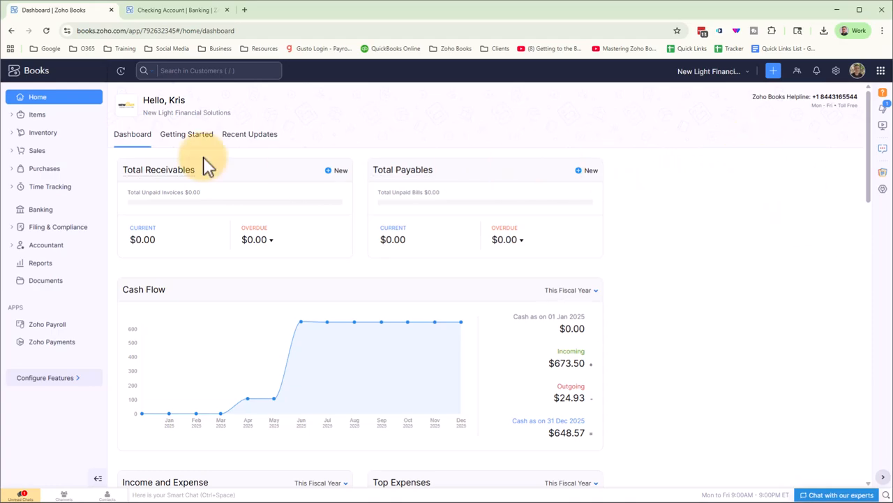
mouse_move(81, 156)
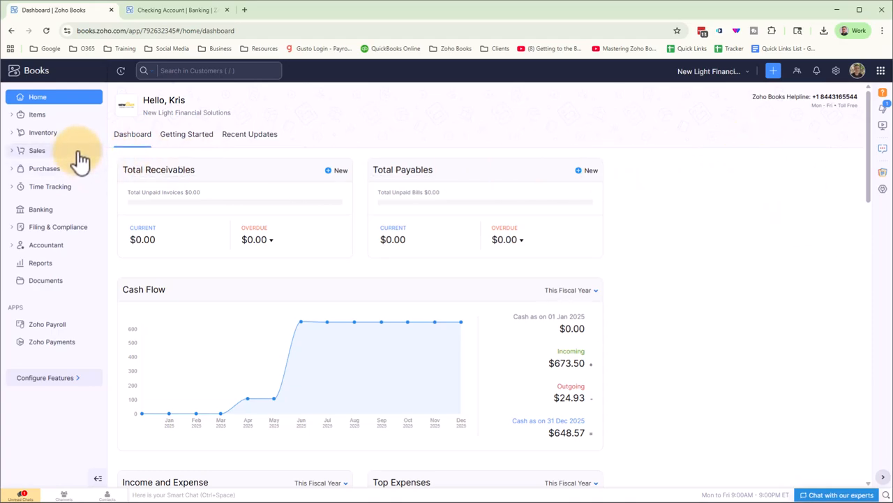
- Expand the Purchases section in the sidebar to reveal bills and expenses
click(45, 168)
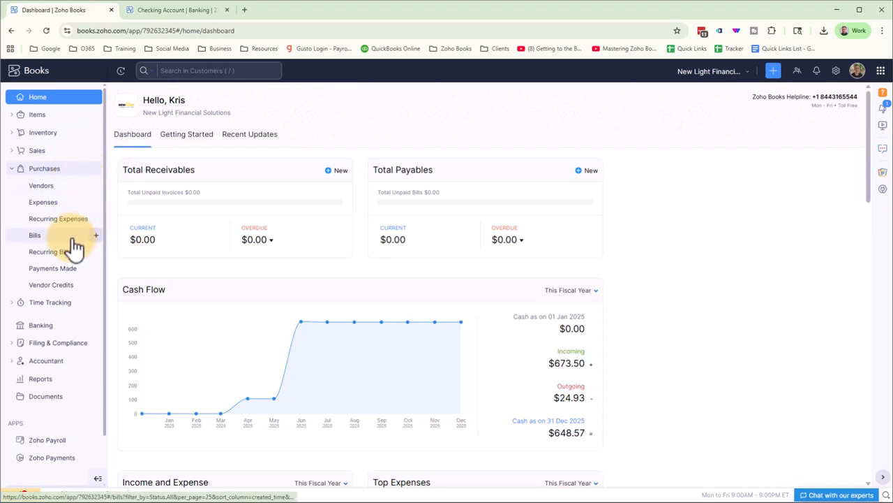
- Go to the All Bills page, currently empty
click(34, 234)
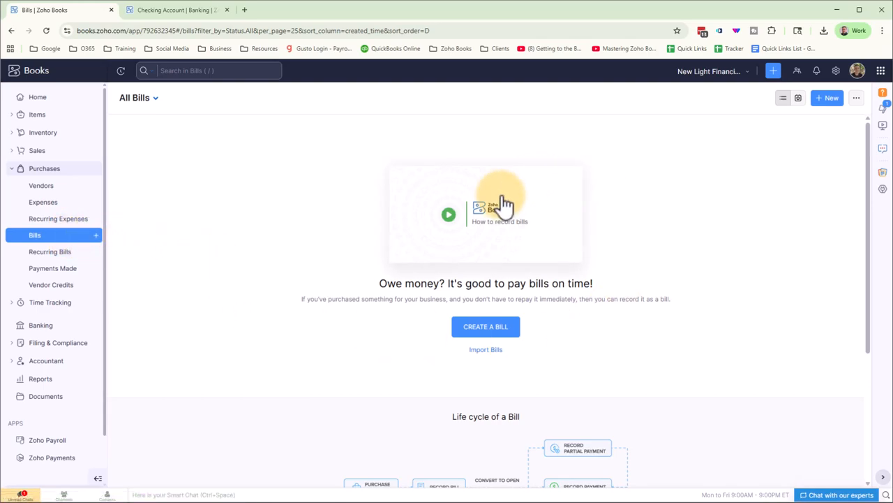
mouse_move(391, 349)
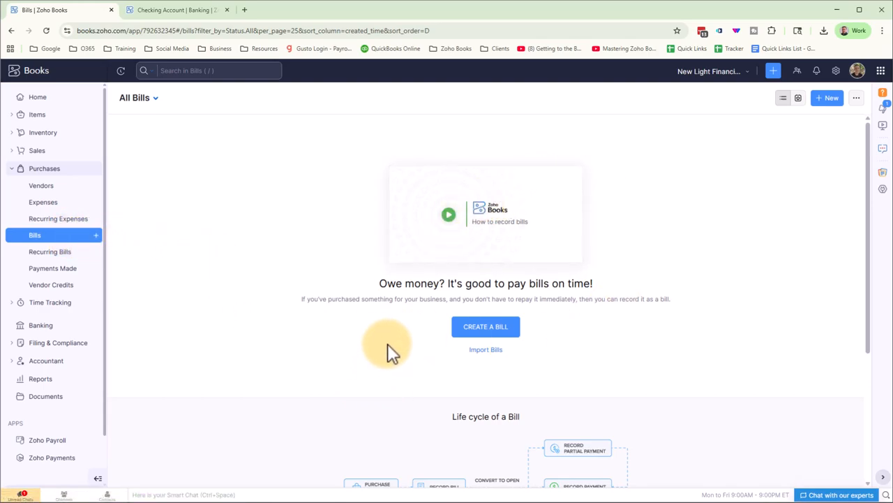
mouse_move(388, 349)
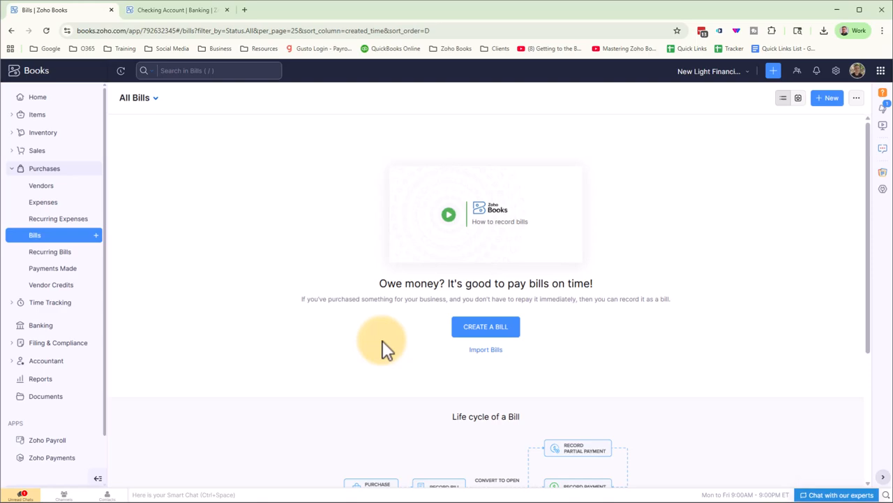
mouse_move(486, 327)
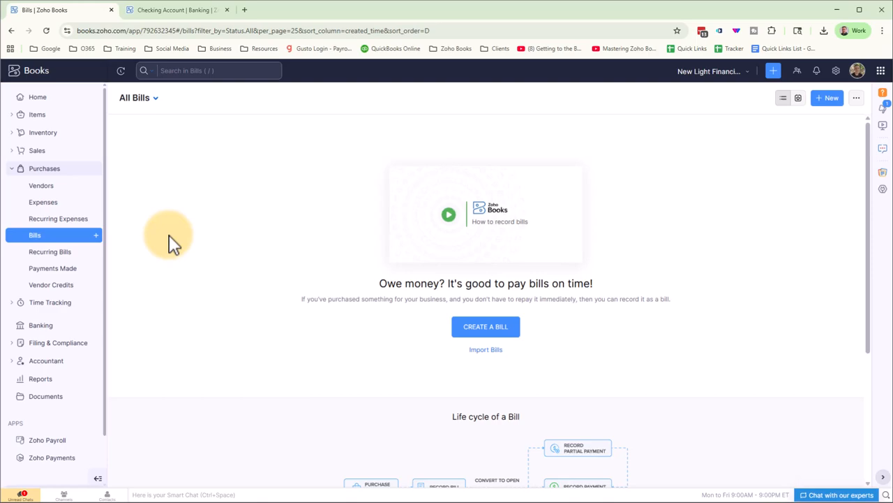
mouse_move(34, 234)
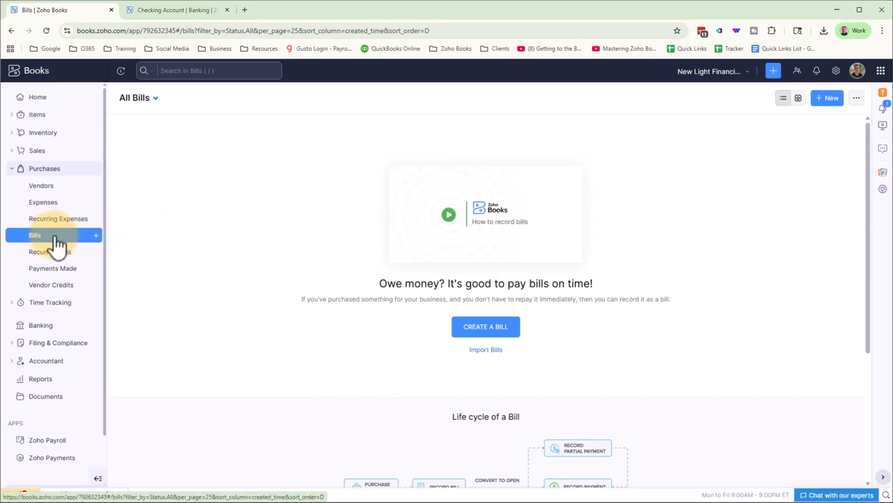
mouse_move(95, 234)
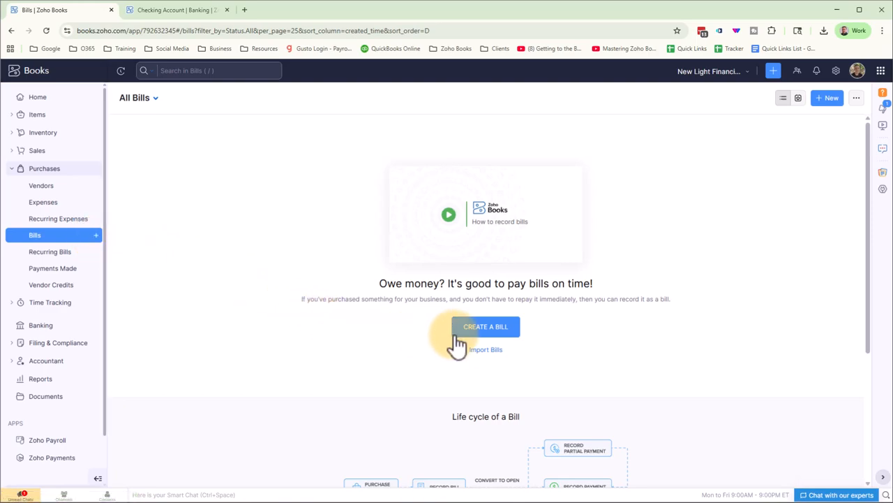
- Start a new bill for vendor ABC Supplies Co. with bill number 123456
click(486, 326)
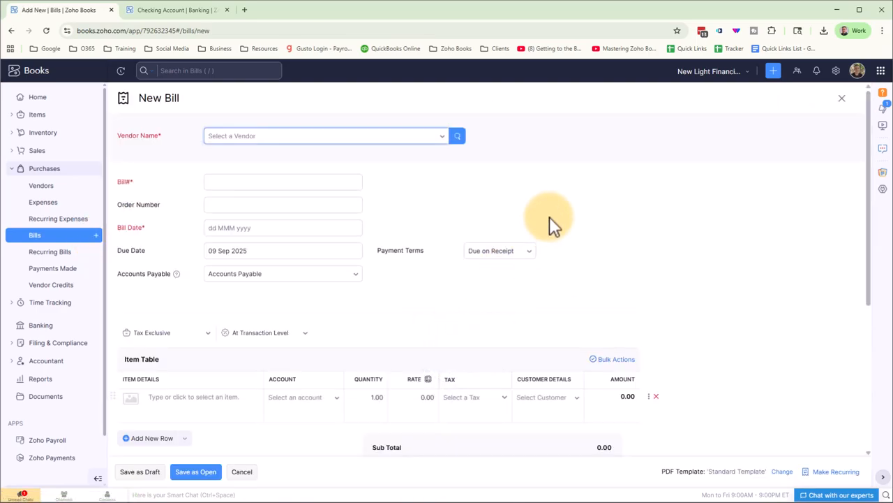
click(324, 135)
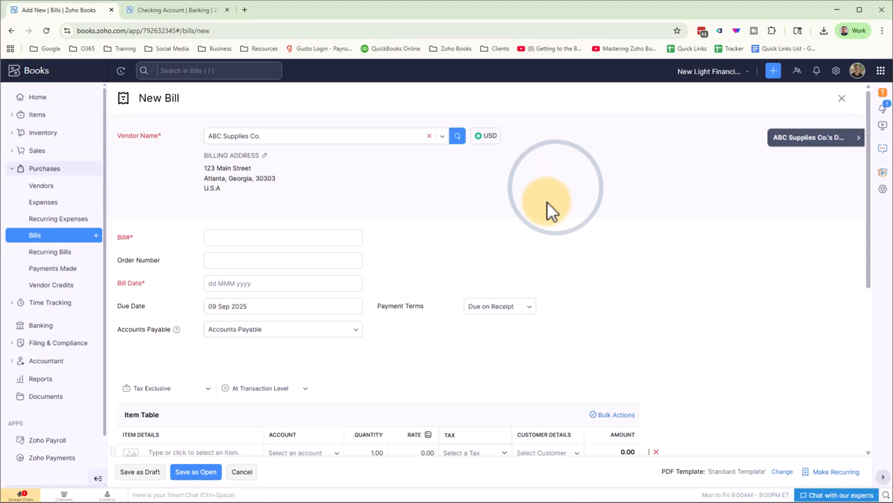
click(282, 237)
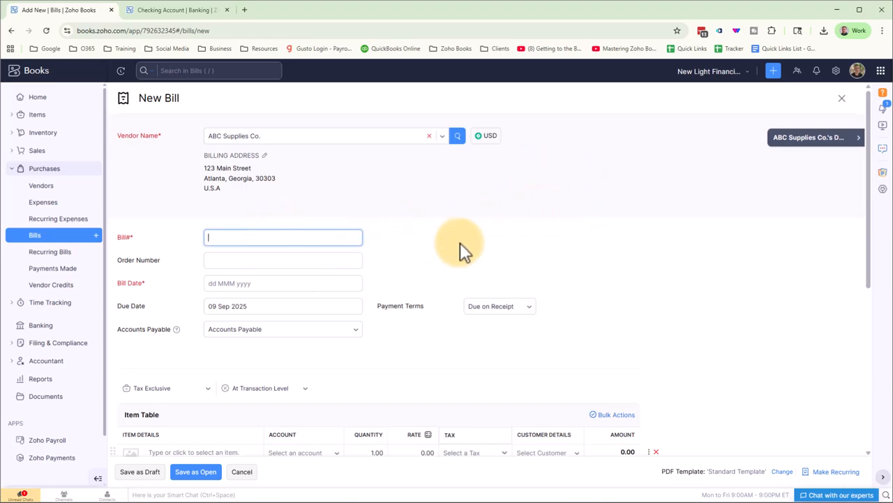
text(123456)
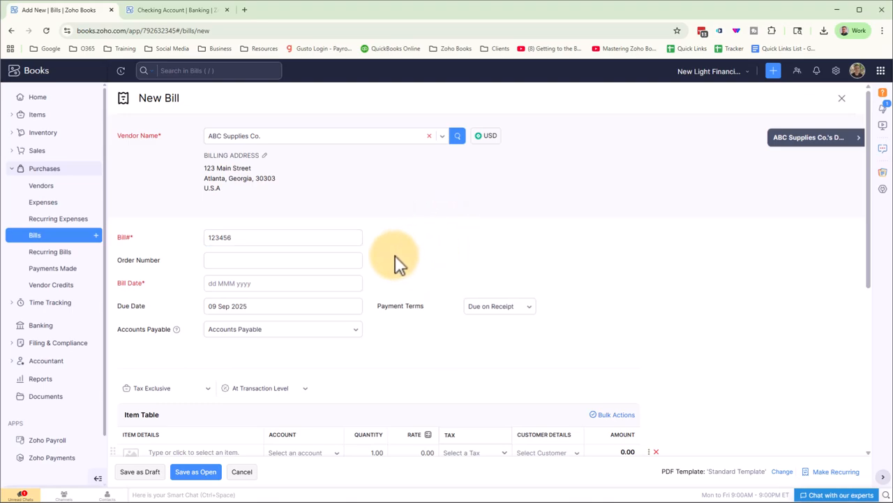
click(282, 259)
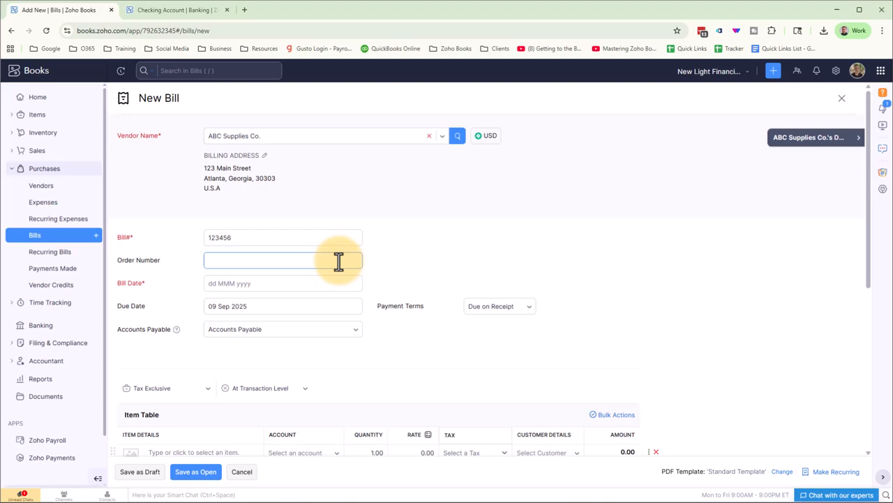
click(282, 259)
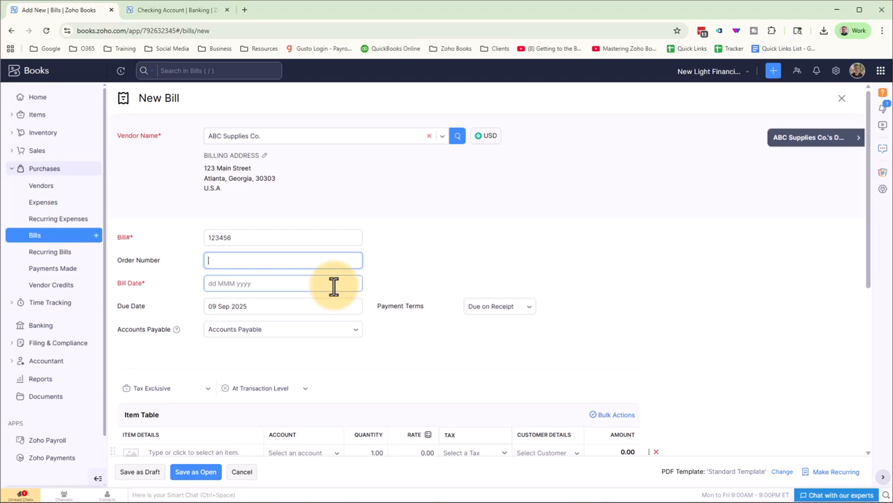
- Date the bill 01 Sep 2025 with Net 30 terms, then adjust the due date to 30 Sep 2025
text(01 Sep 2025)
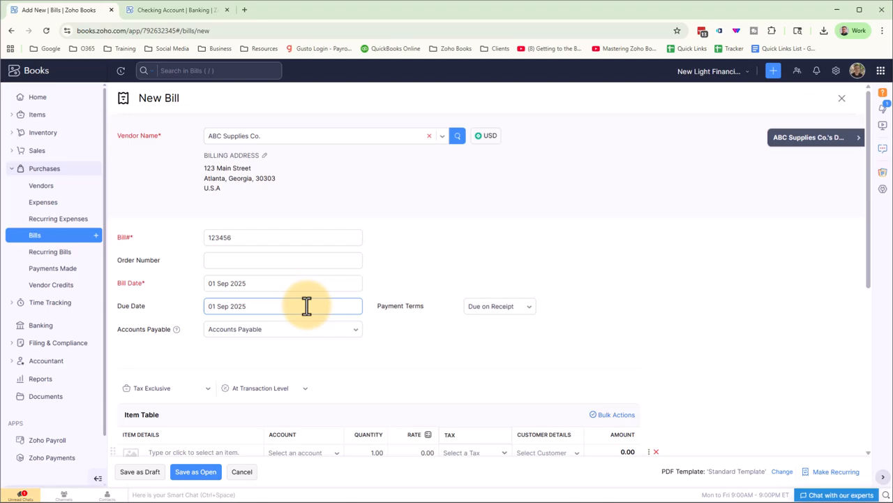
click(499, 306)
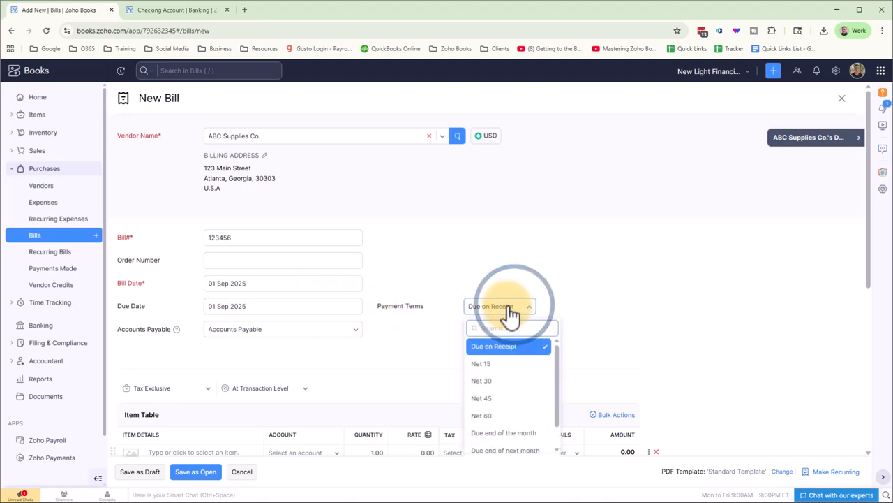
mouse_move(482, 379)
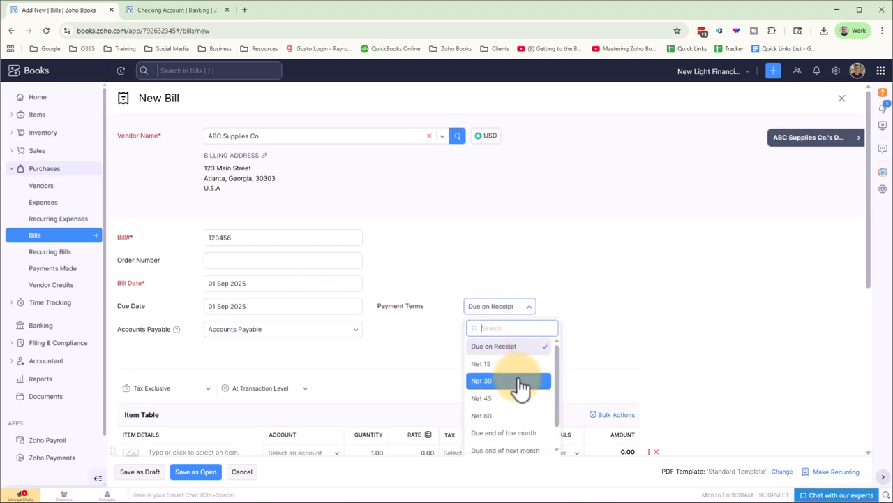
click(481, 379)
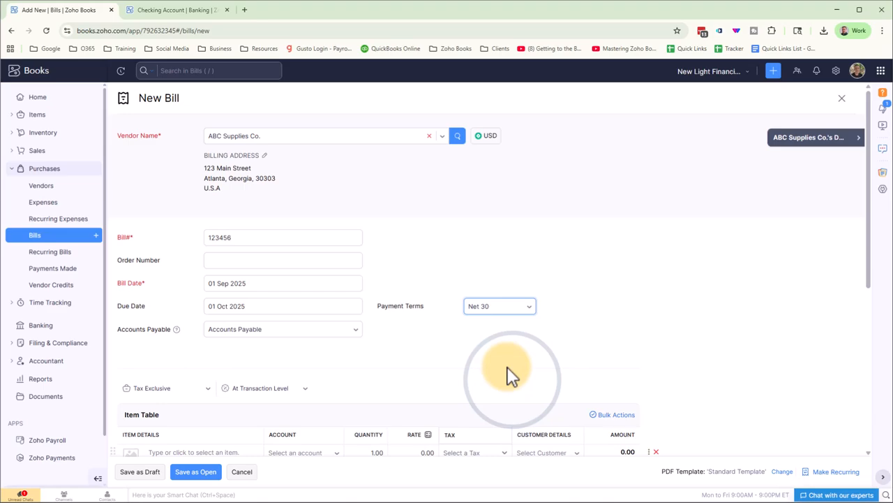
click(282, 306)
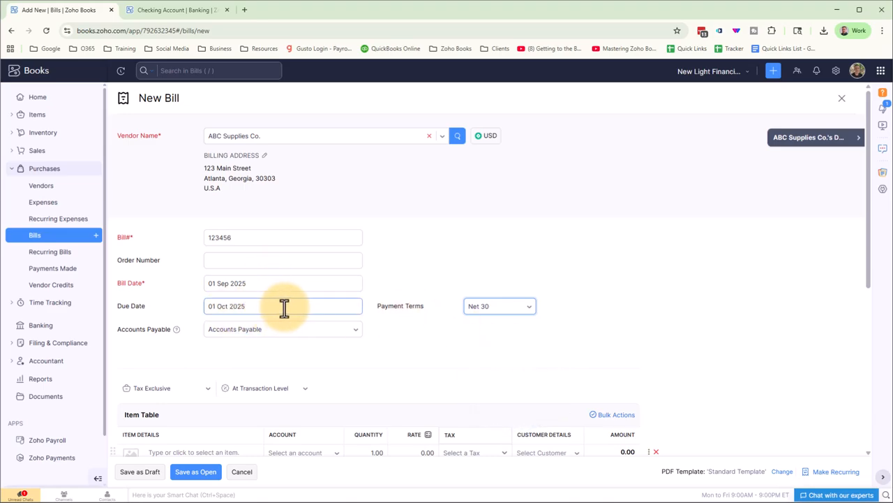
click(282, 305)
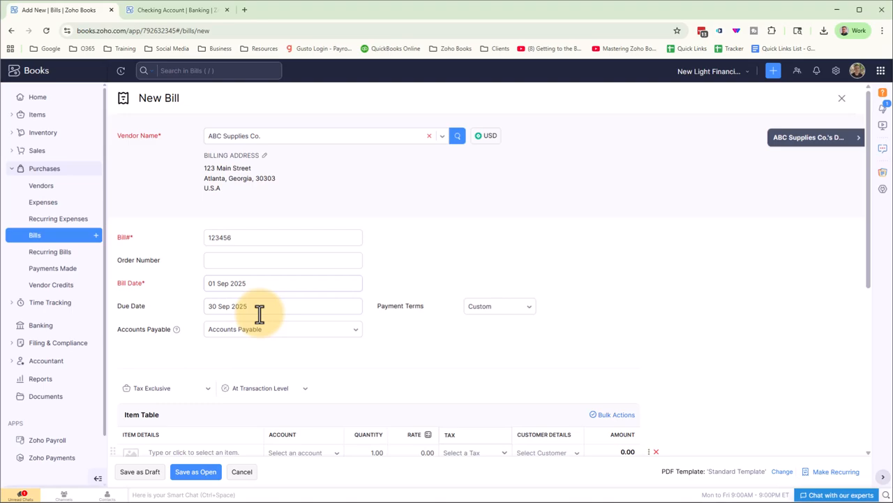
click(258, 305)
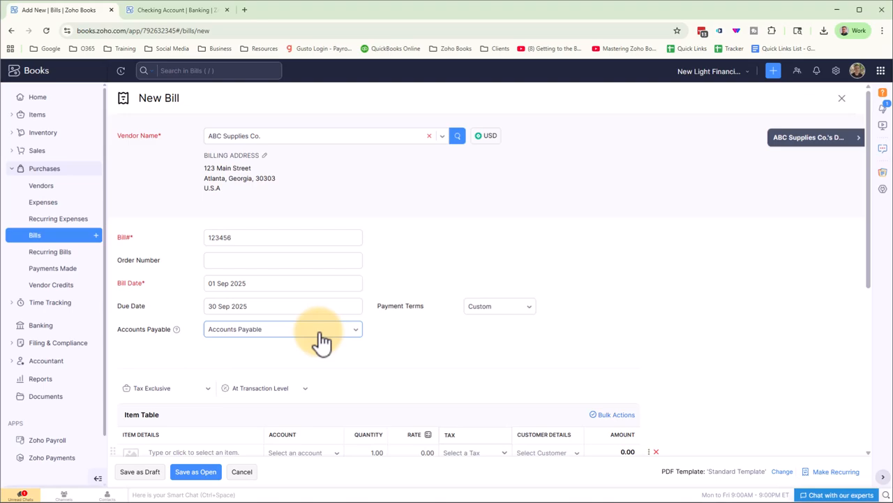
mouse_move(319, 331)
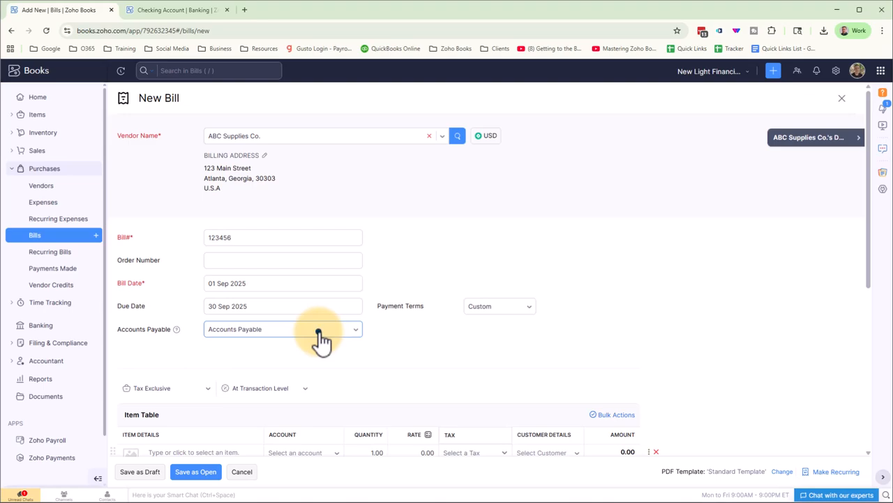
click(282, 329)
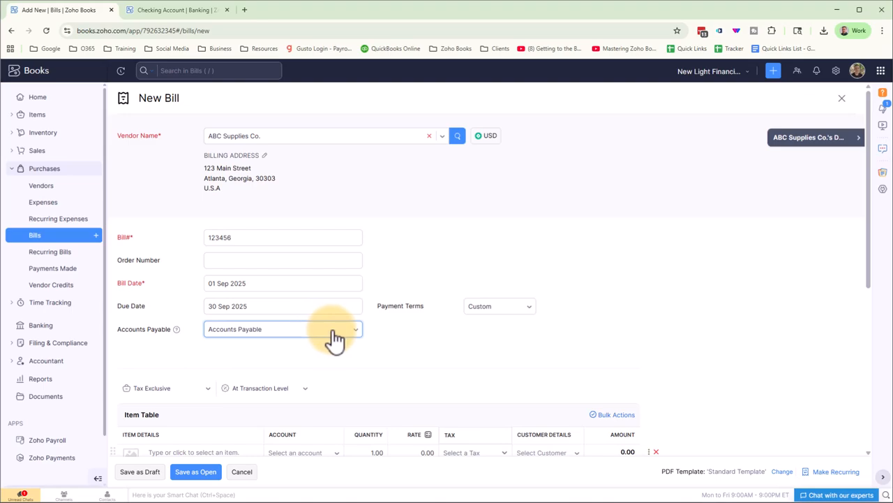
- Enter Materials as the first item line's description
scroll(down, 3)
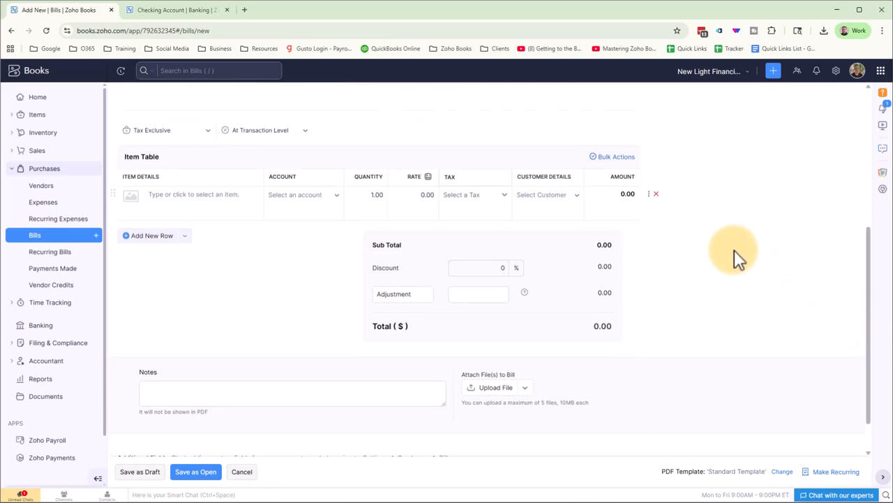
mouse_move(263, 258)
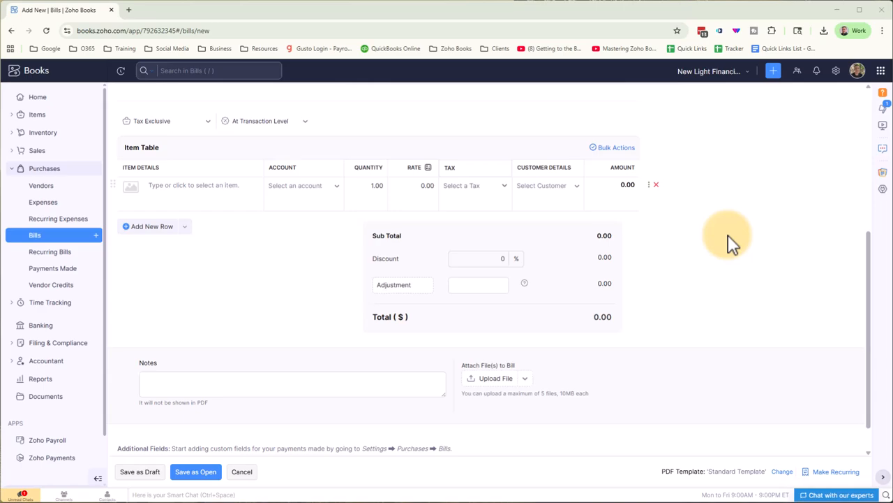
mouse_move(168, 231)
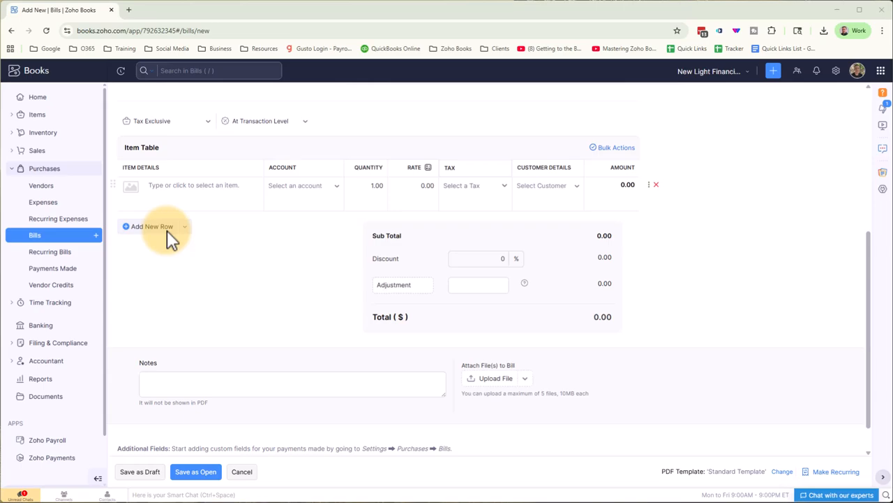
click(202, 185)
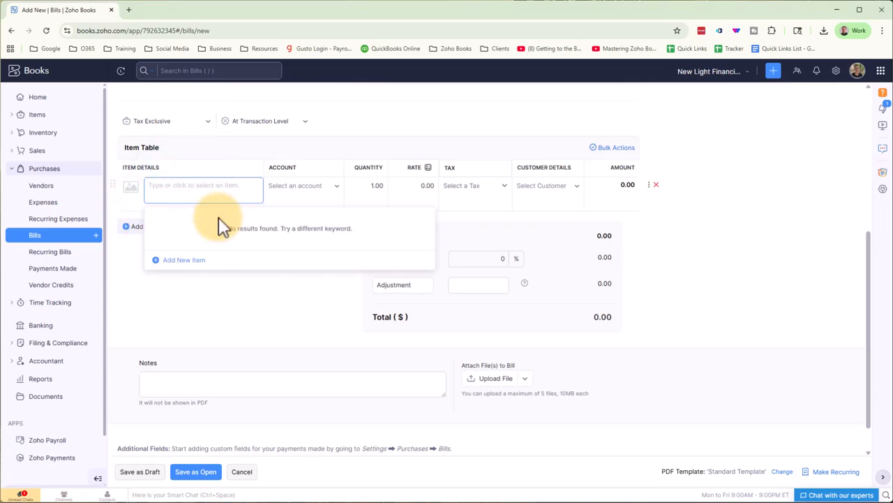
text(Materials)
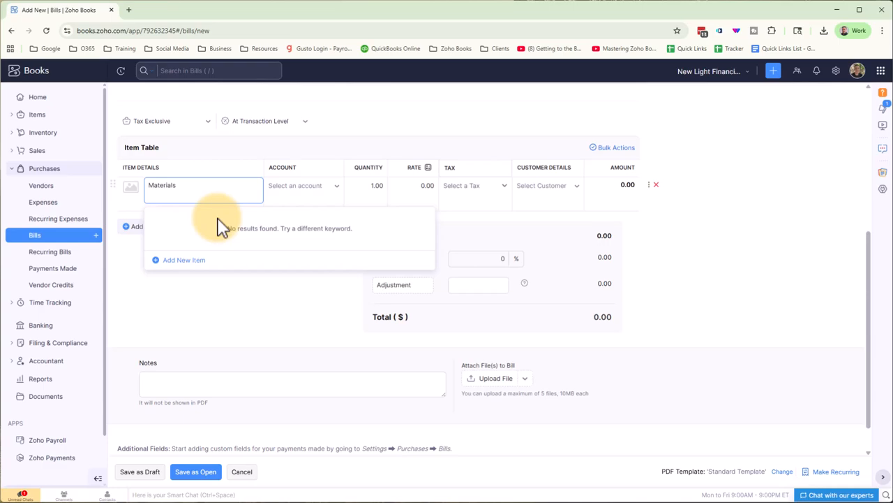
mouse_move(221, 258)
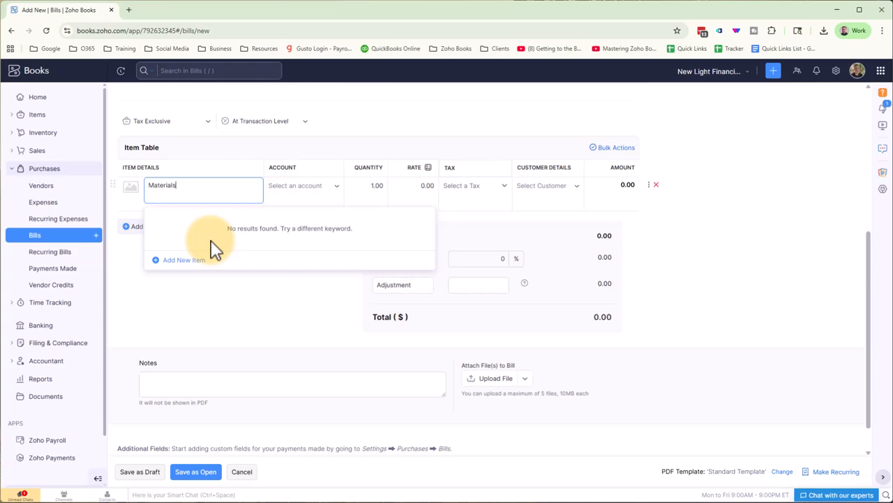
mouse_move(223, 223)
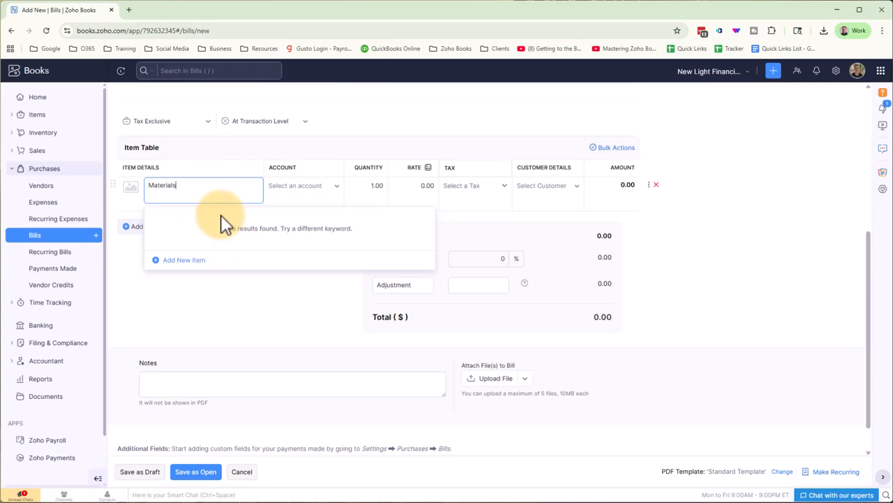
- Charge the Materials line to Office Supplies and remove the extra empty row, totalling 500.00
click(301, 184)
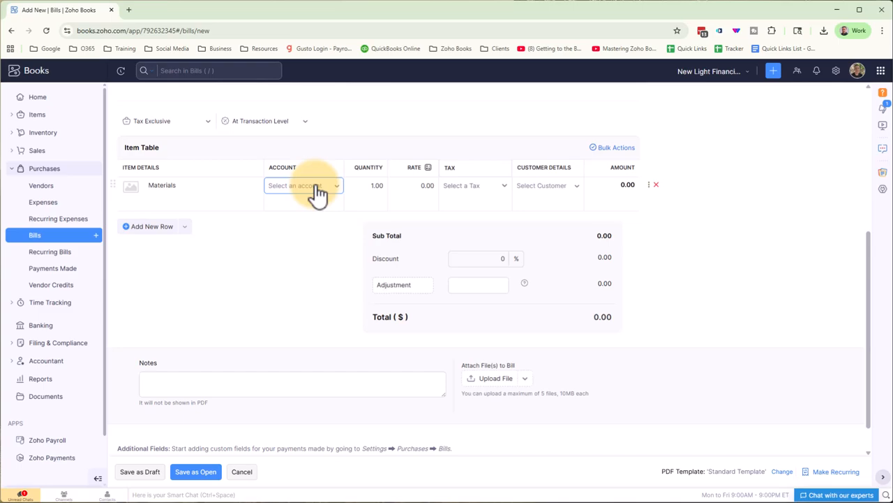
click(303, 184)
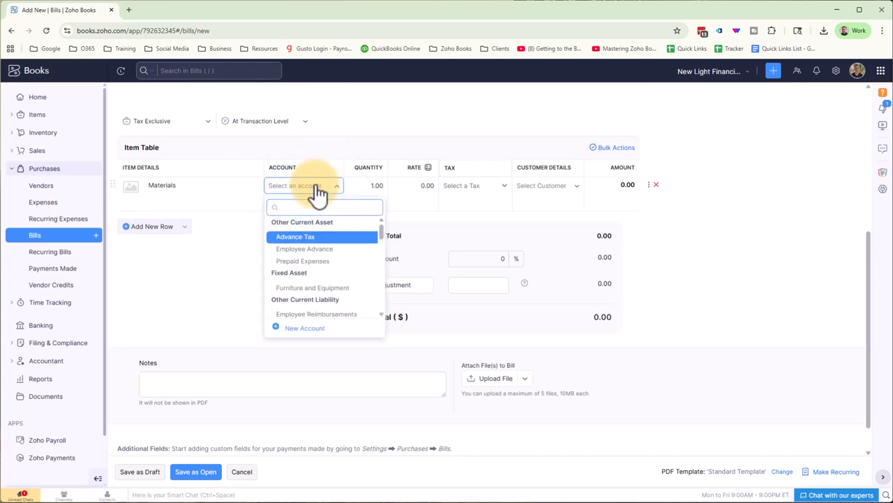
text(supplie)
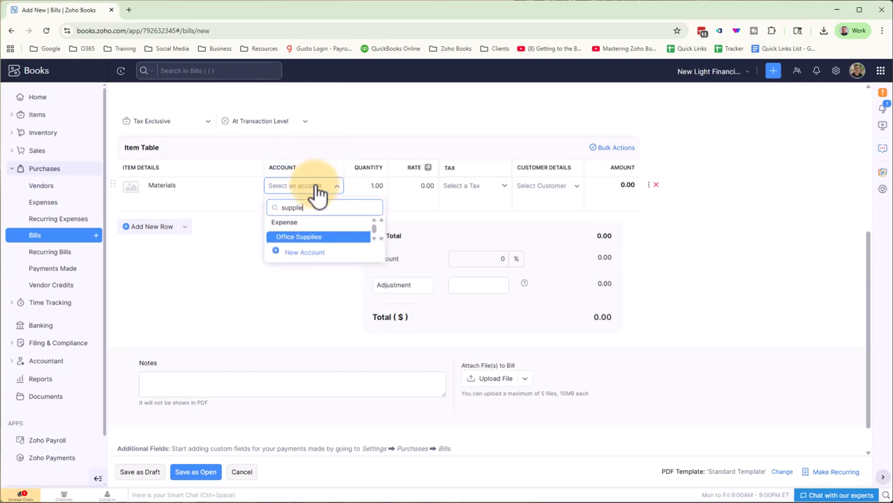
click(299, 236)
text(500)
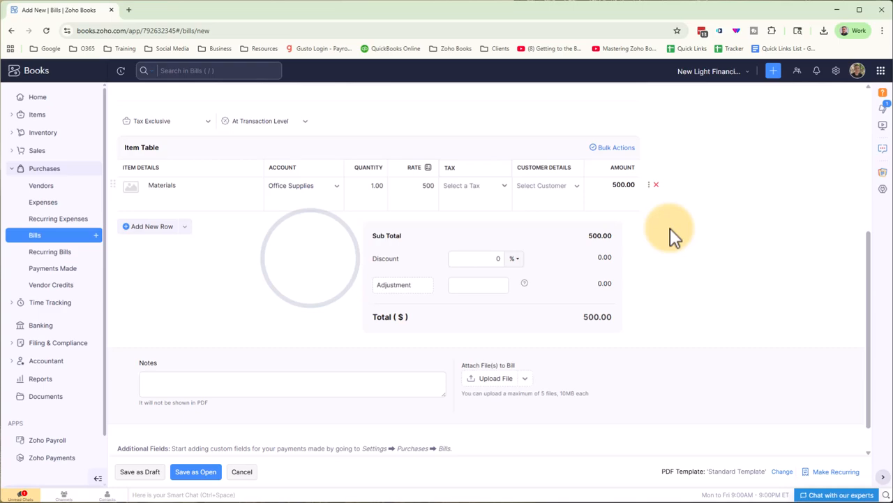
click(151, 226)
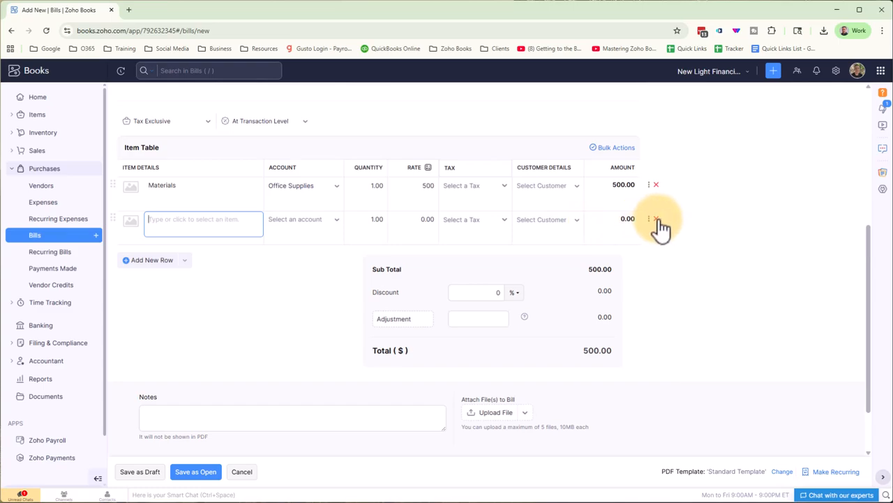
click(656, 218)
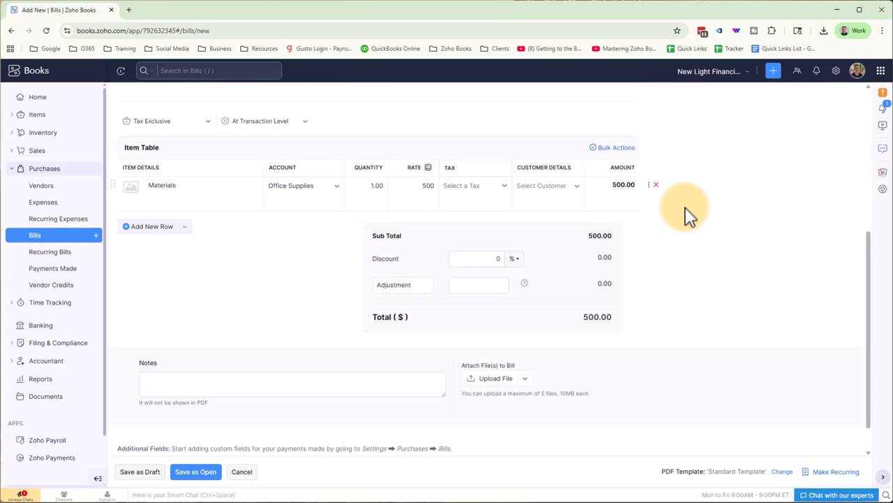
click(475, 185)
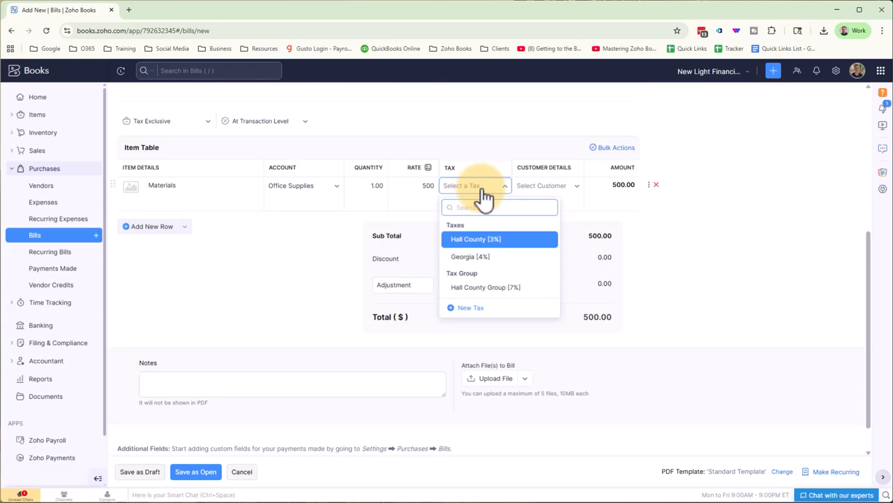
- Apply Hall County 3% tax to Materials, bringing the total to 515.00
click(475, 239)
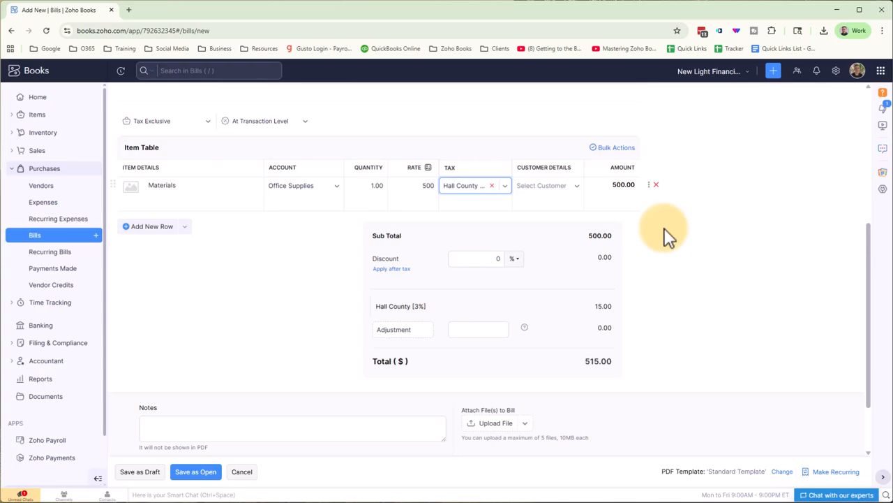
mouse_move(168, 126)
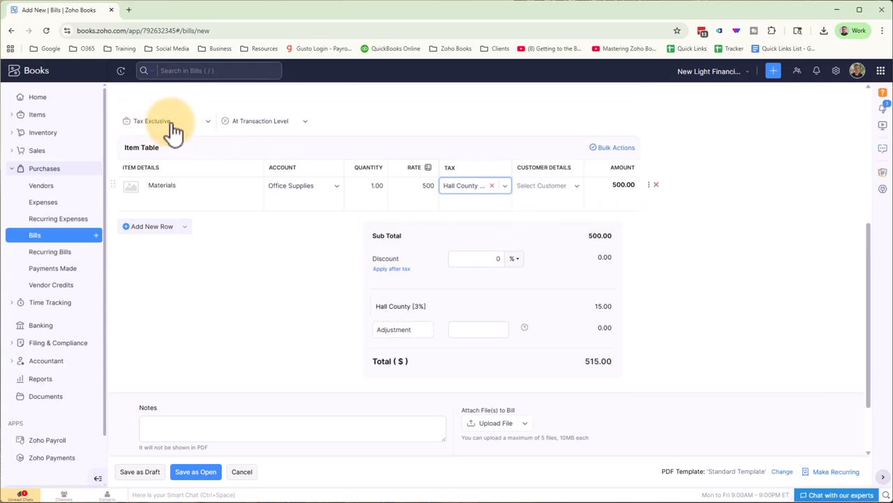
mouse_move(230, 148)
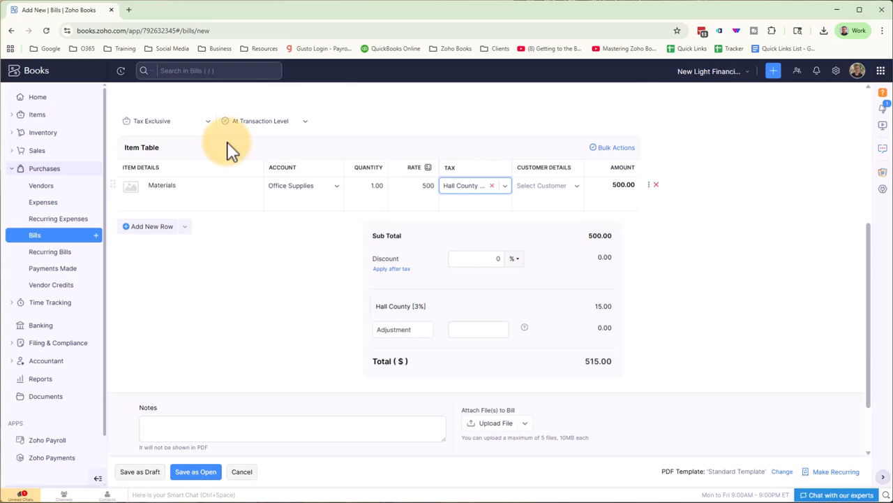
mouse_move(587, 293)
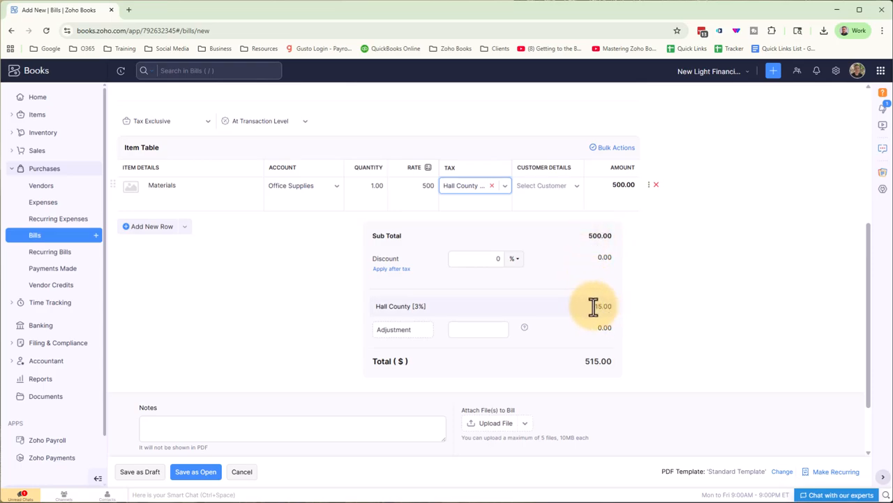
mouse_move(538, 314)
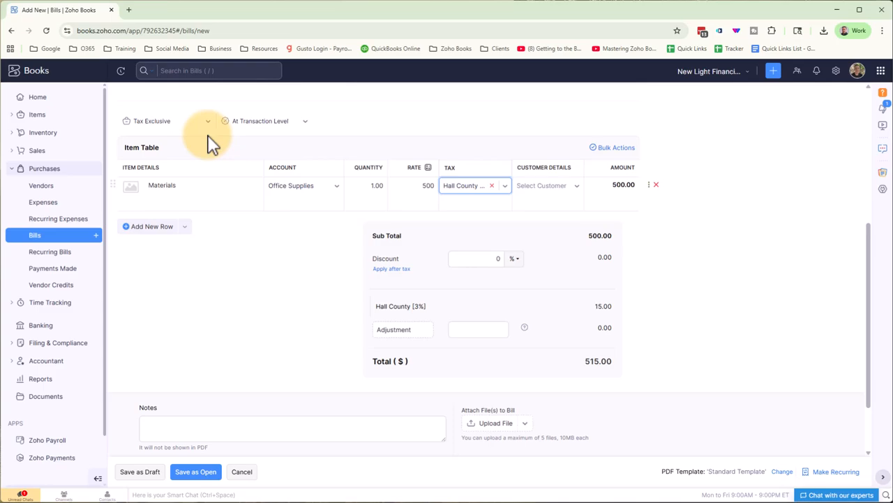
click(168, 120)
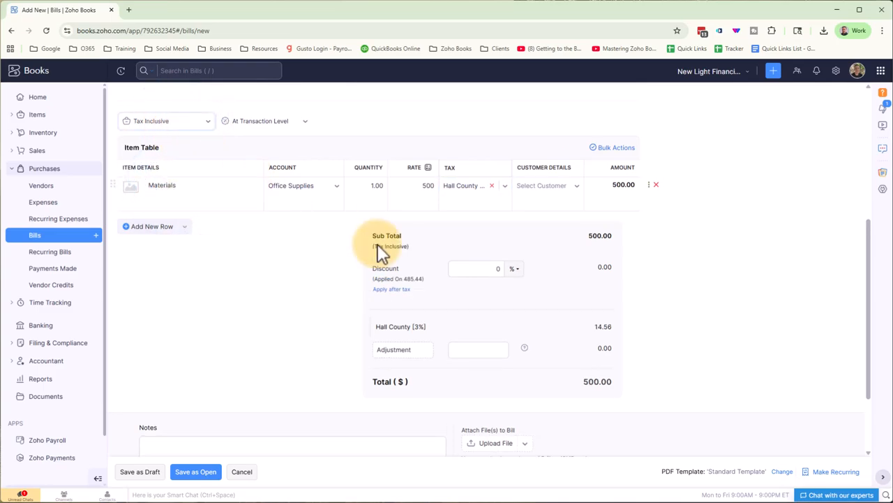
mouse_move(598, 381)
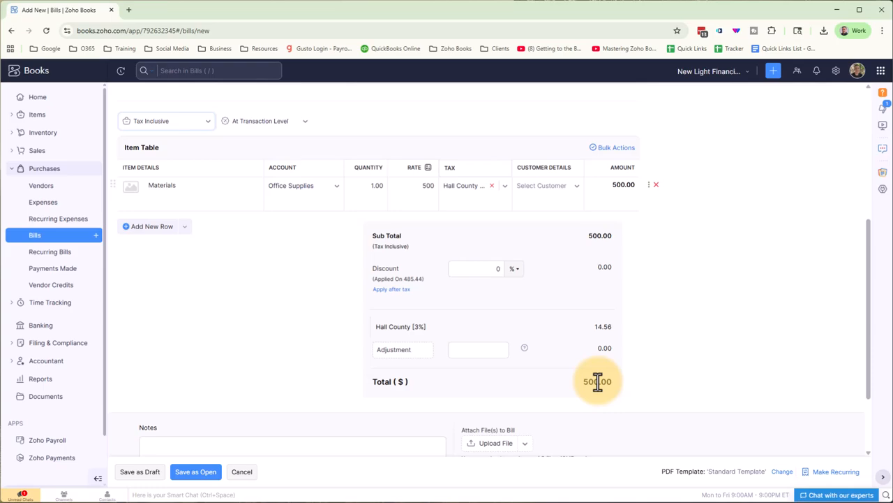
click(166, 120)
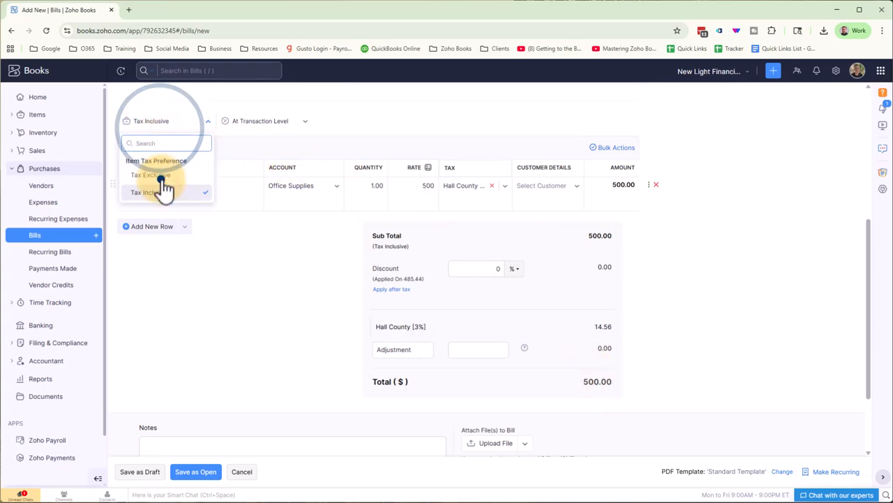
click(151, 175)
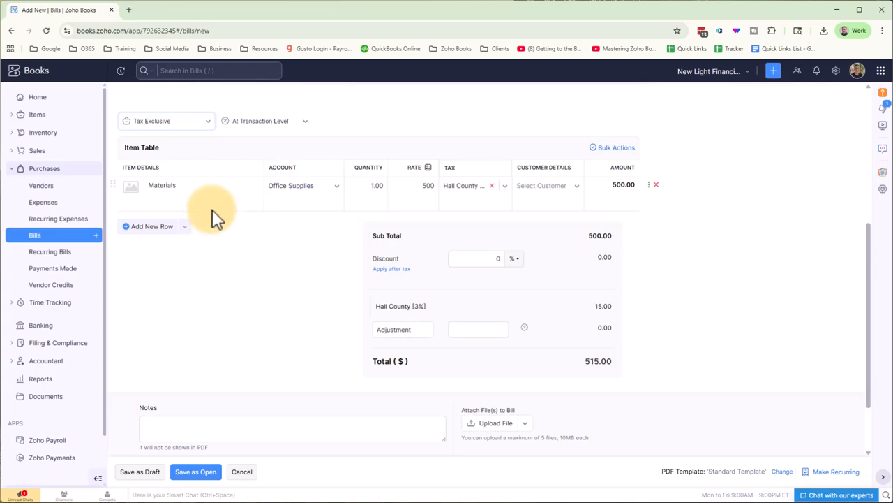
- Apply a 100% transaction-level discount, dropping tax and total to 0.00
click(264, 120)
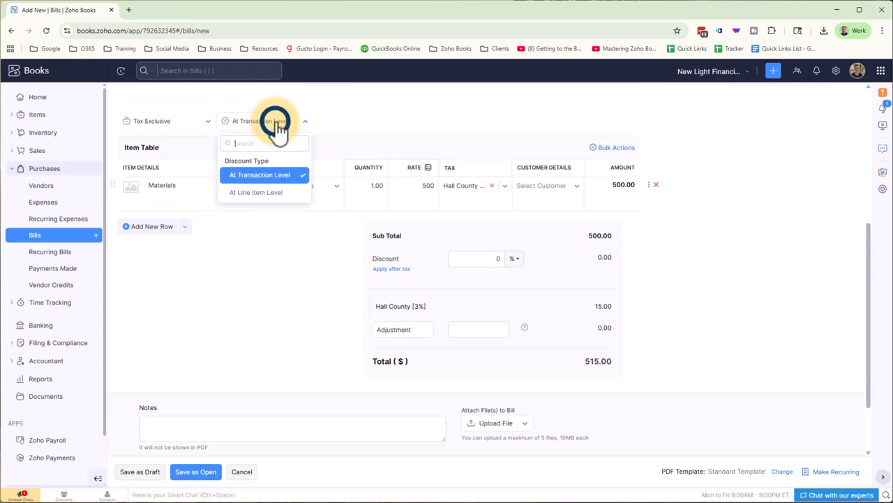
click(260, 174)
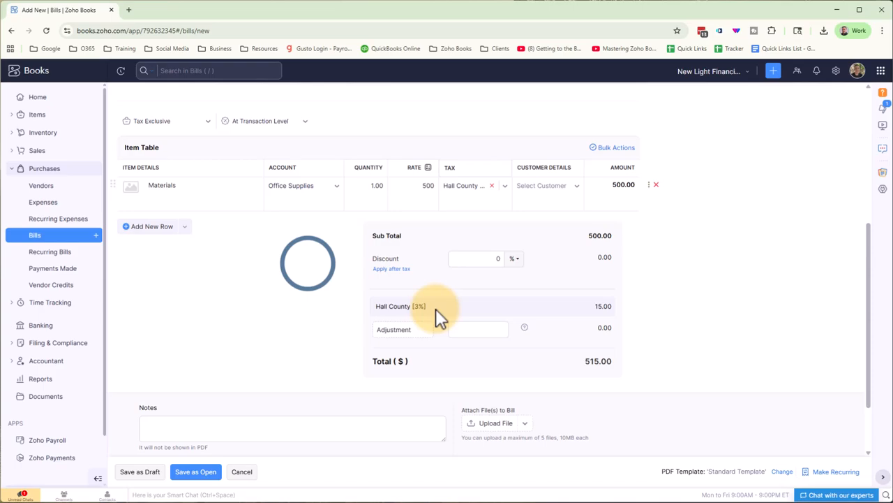
click(475, 258)
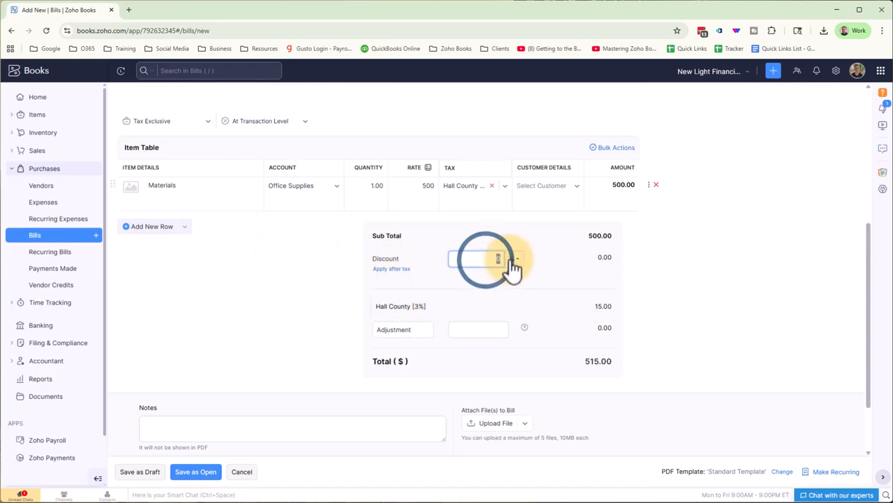
text(100)
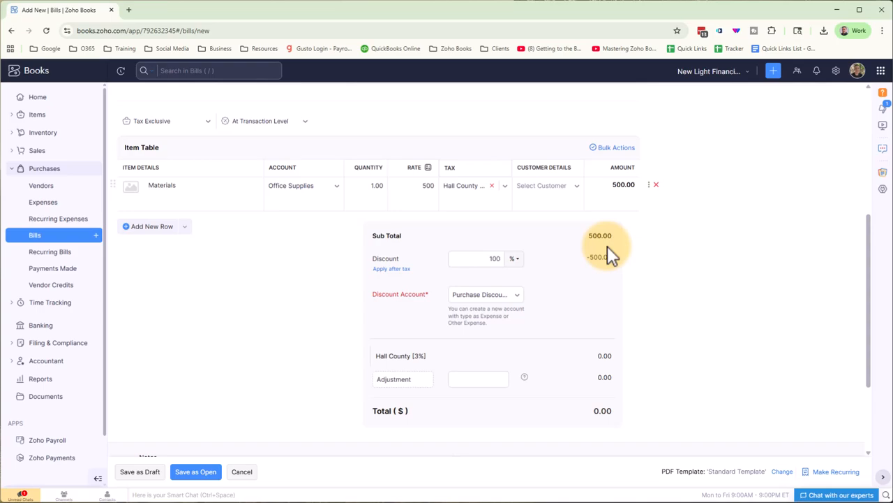
click(486, 293)
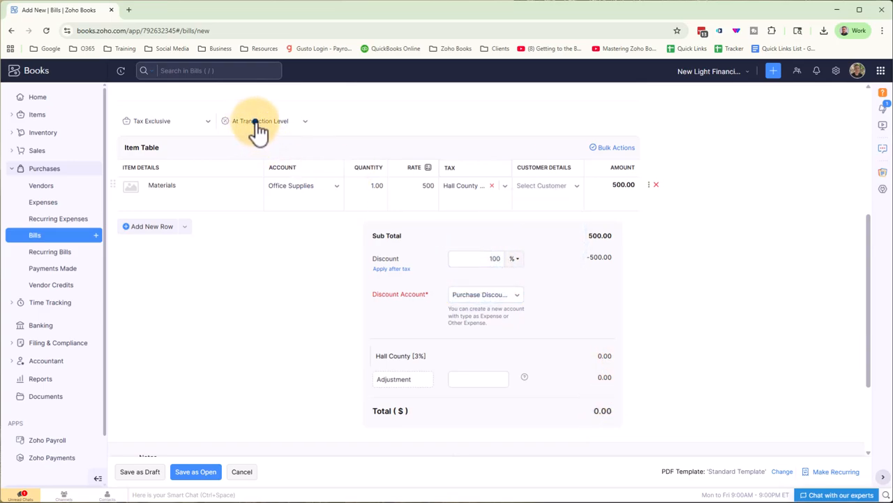
- Try a 20% line-item discount on Materials, then revert to transaction level with no discount (515.00 total)
click(265, 121)
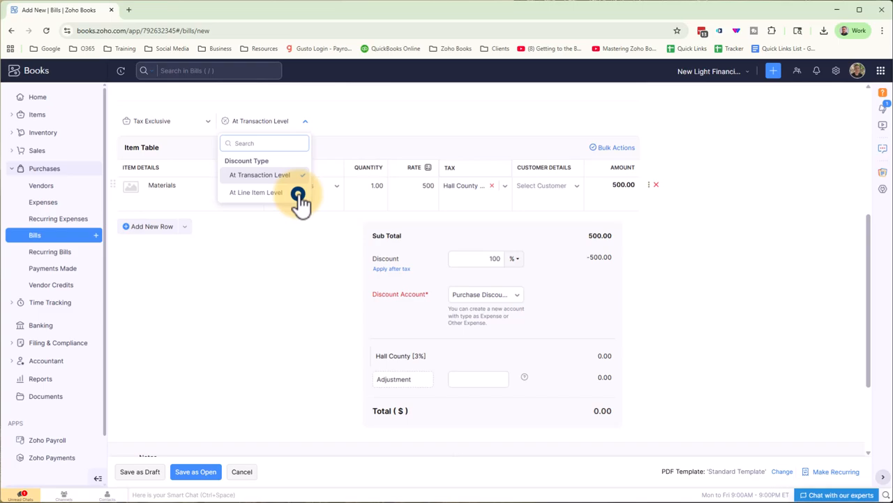
click(256, 193)
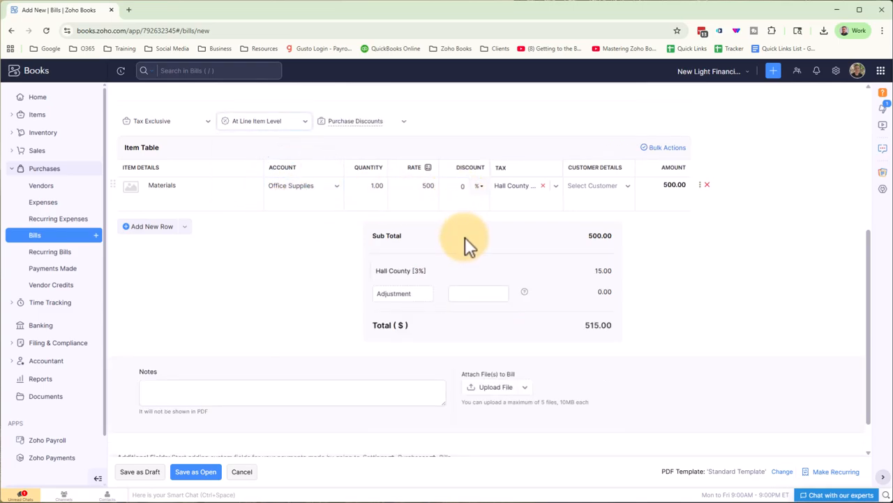
click(462, 184)
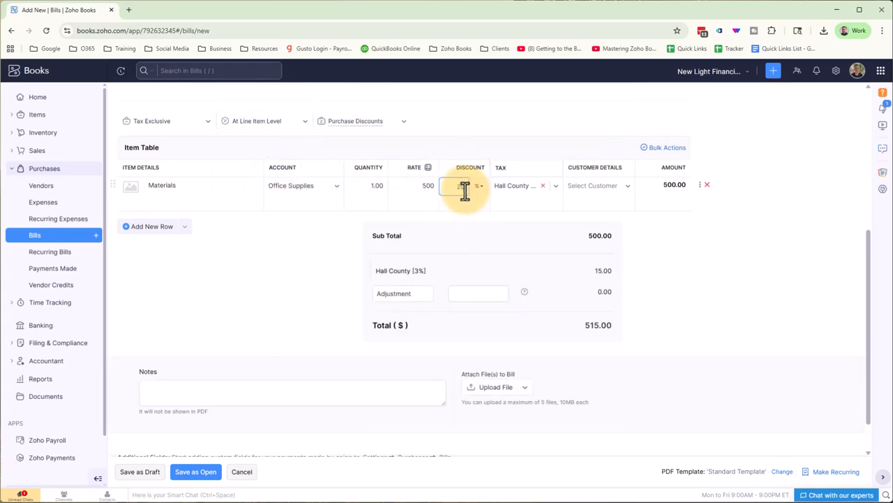
text(20)
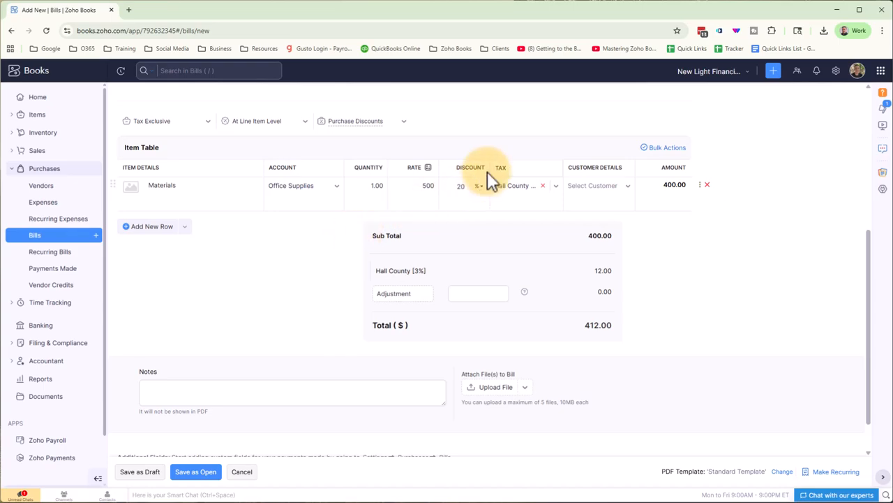
mouse_move(276, 129)
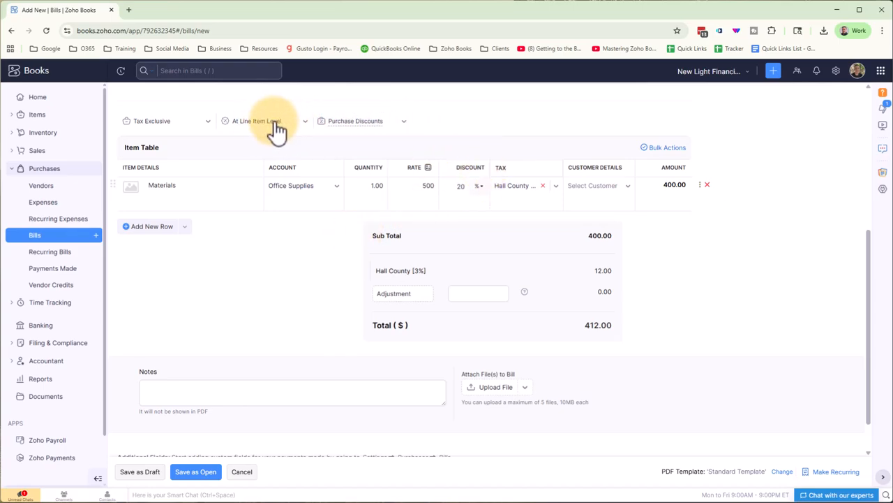
click(355, 120)
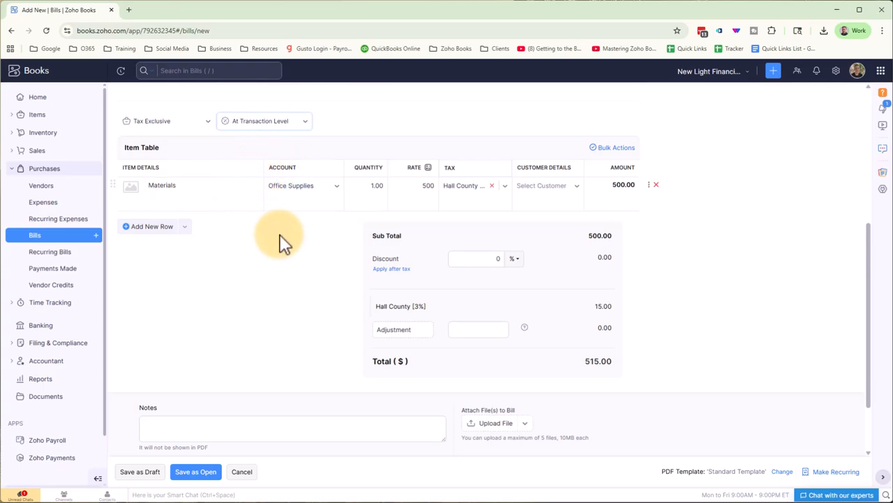
mouse_move(282, 245)
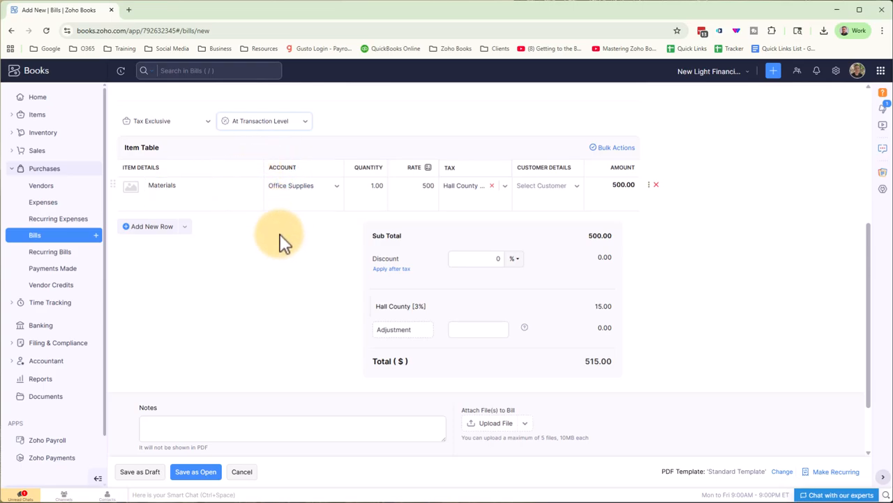
mouse_move(178, 151)
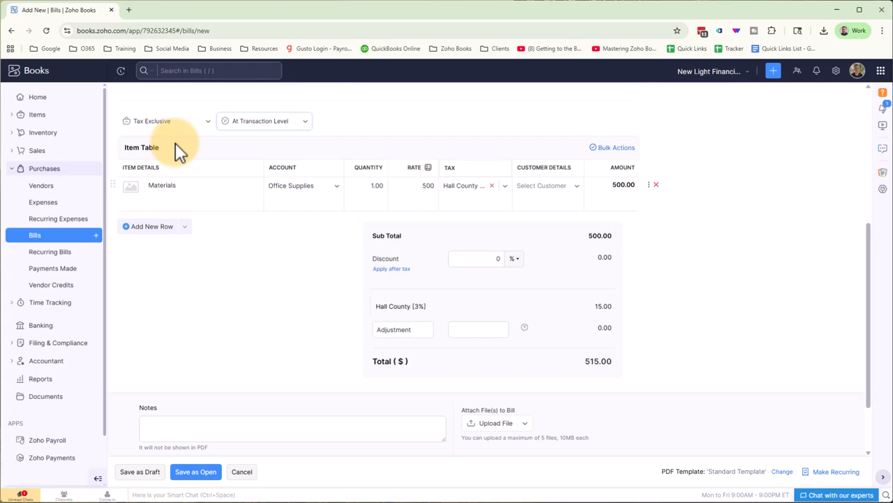
- Make the bill tax inclusive so the 500.00 total includes 14.56 Hall County tax
click(165, 120)
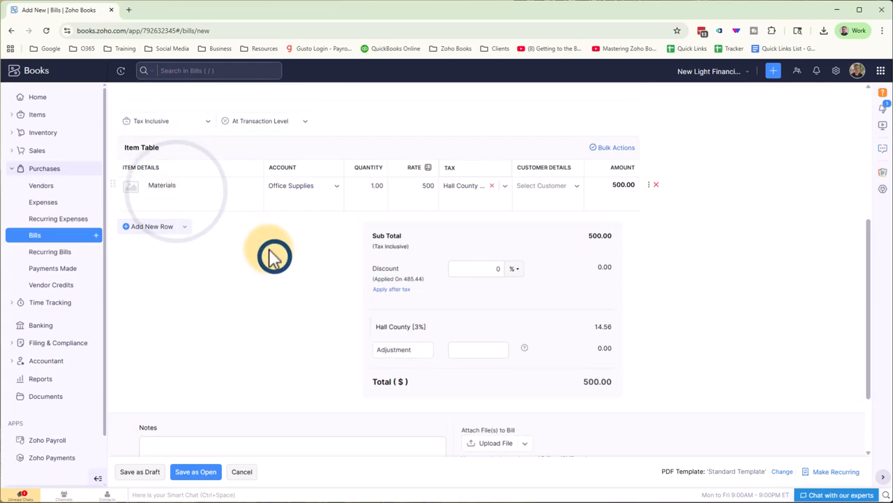
mouse_move(467, 328)
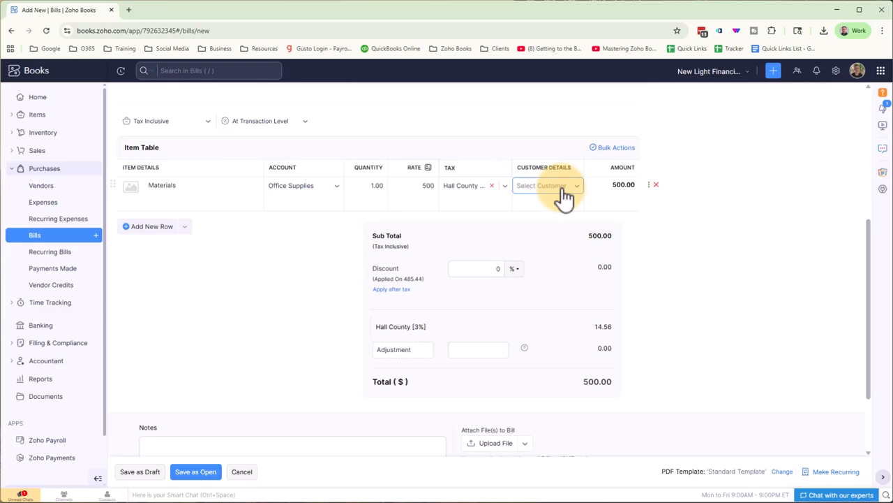
mouse_move(715, 270)
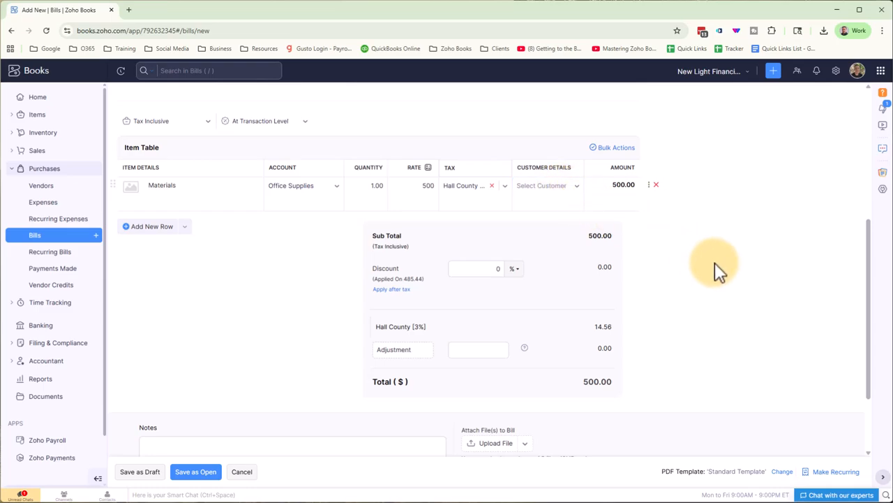
click(402, 349)
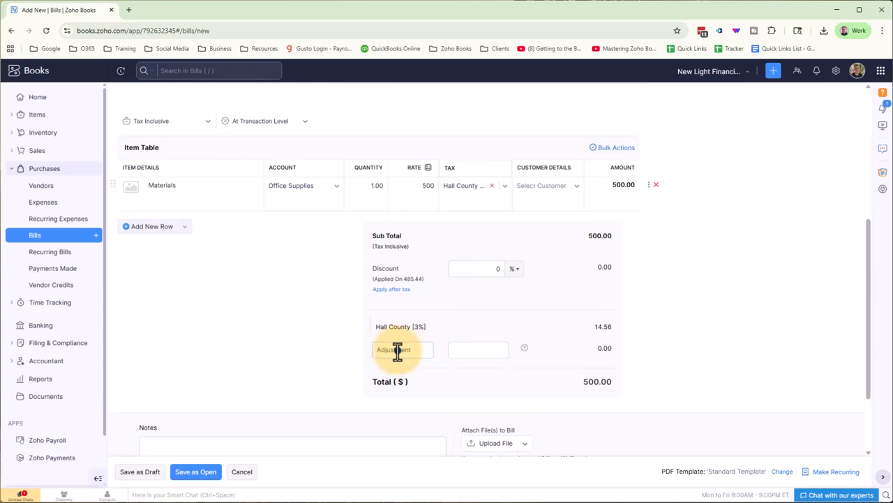
click(402, 349)
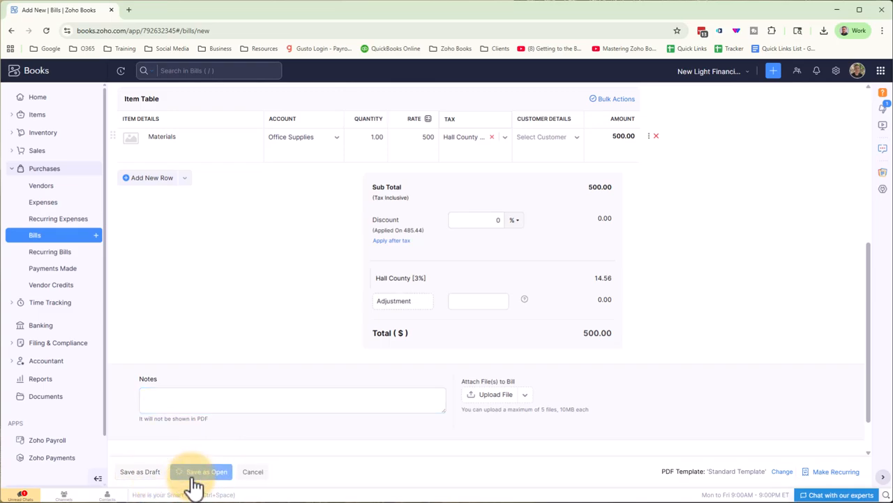
- Save bill 123456 as open and review its journal: Office Supplies 485.44, Tax Paid Expense 14.56
click(206, 471)
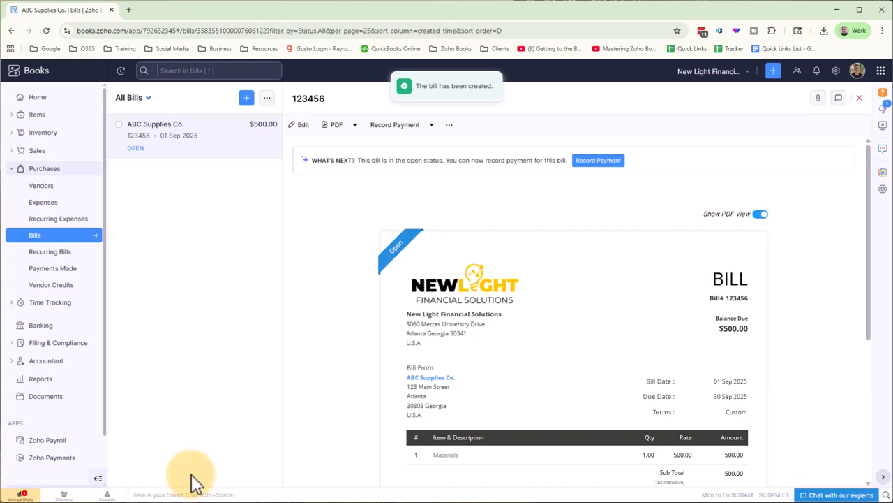
mouse_move(230, 464)
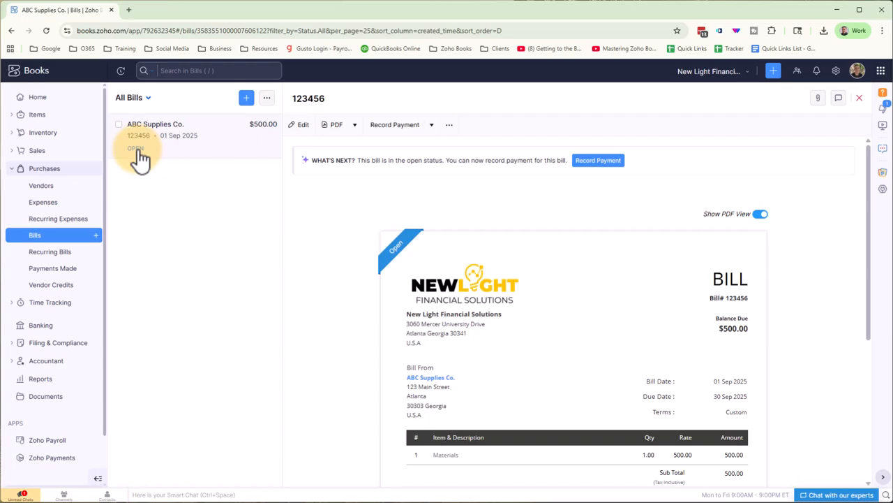
scroll(down, 3)
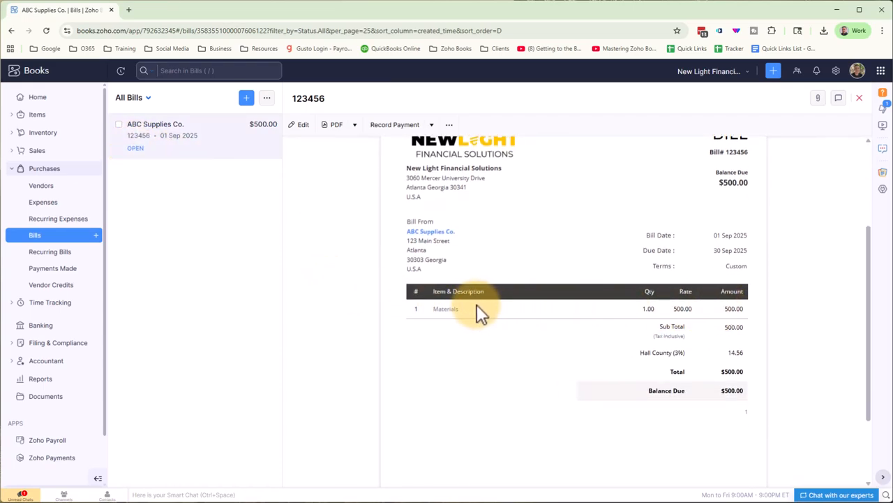
mouse_move(784, 346)
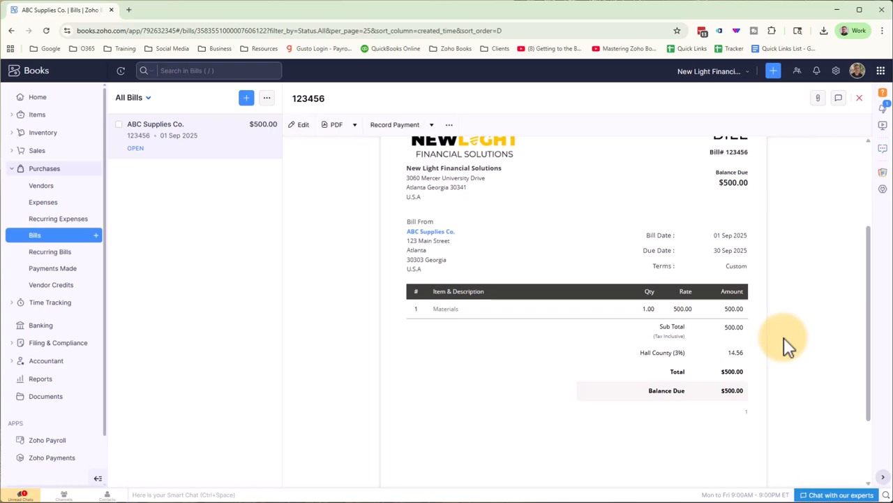
scroll(down, 3)
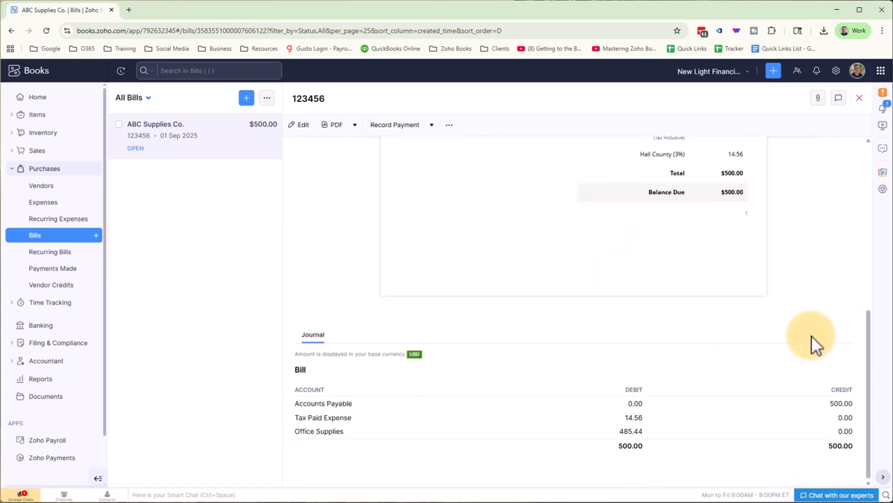
mouse_move(480, 421)
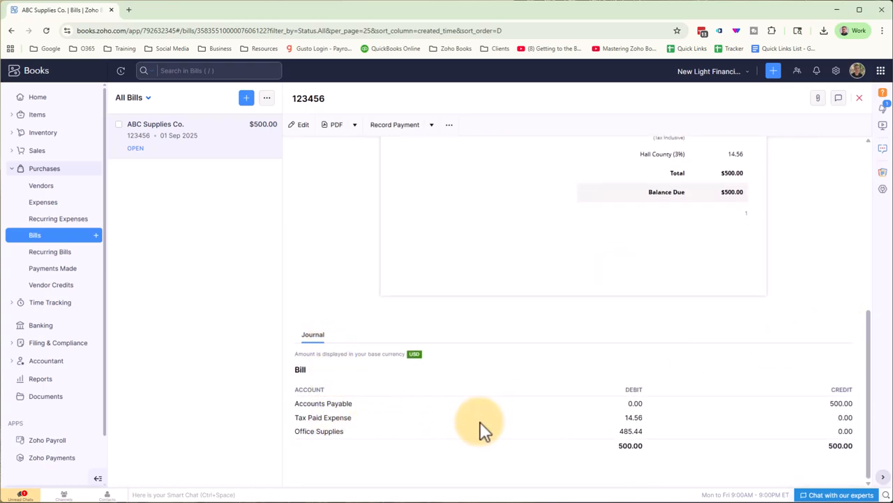
mouse_move(312, 419)
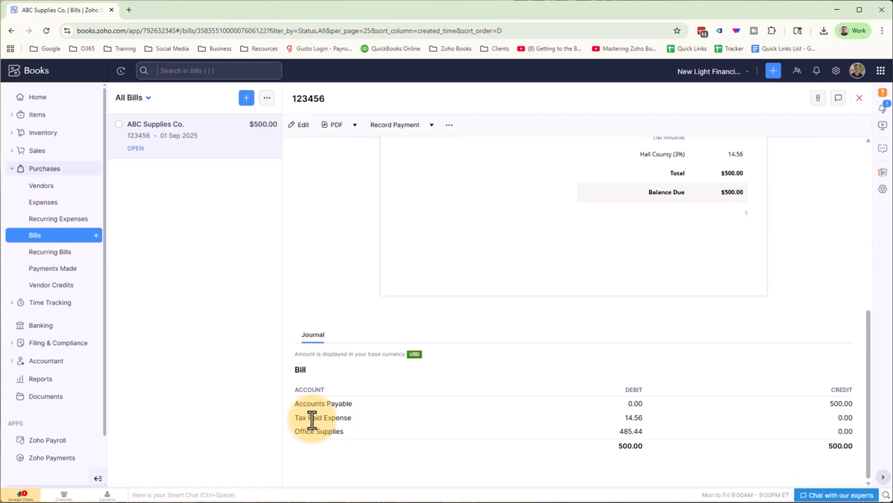
mouse_move(625, 445)
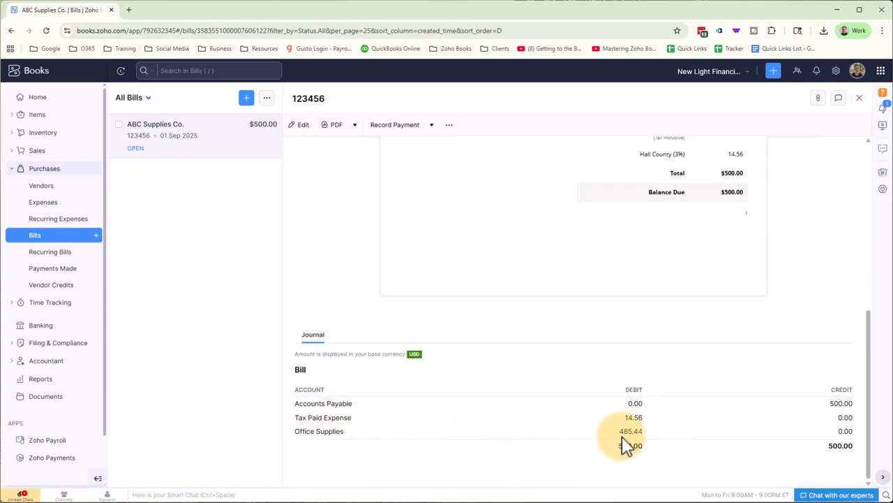
scroll(up, 3)
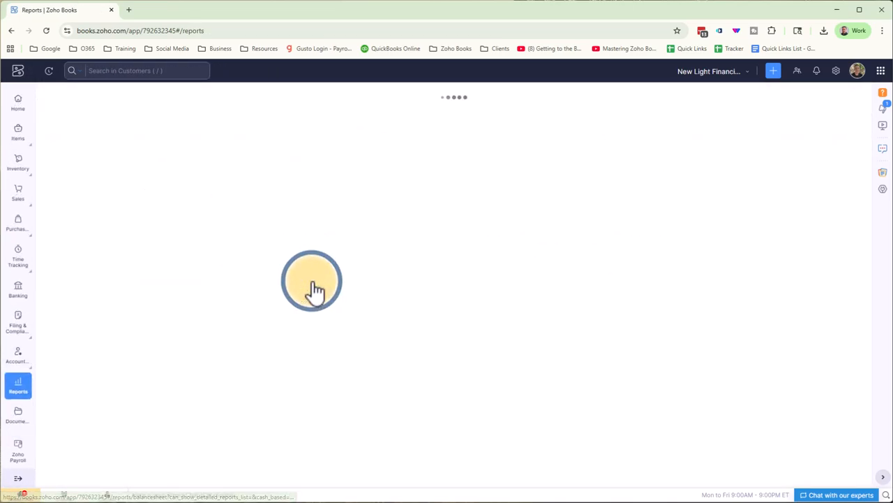
- View the Balance Sheet as of 09 Sep 2025 showing 500.00 under Accounts Payable
click(318, 289)
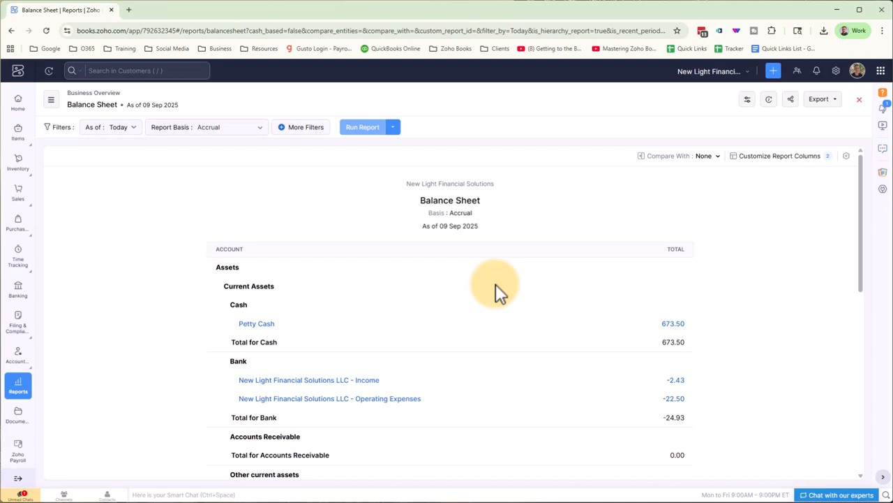
scroll(down, 3)
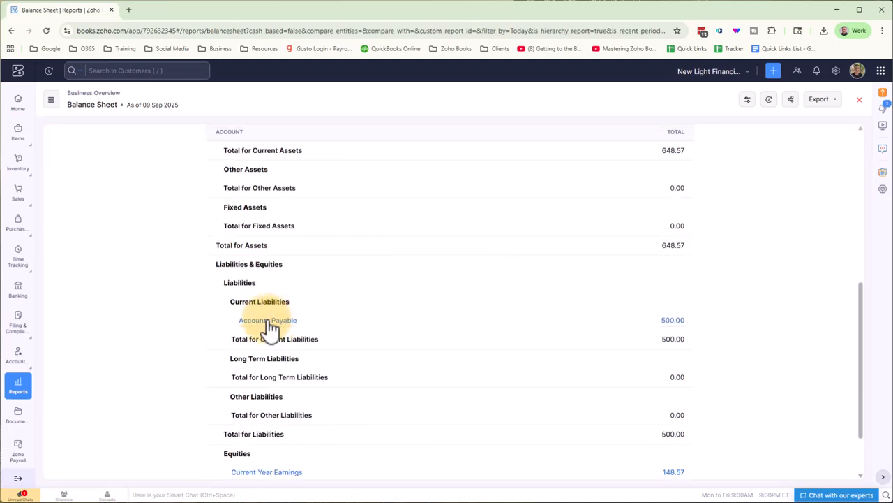
mouse_move(672, 319)
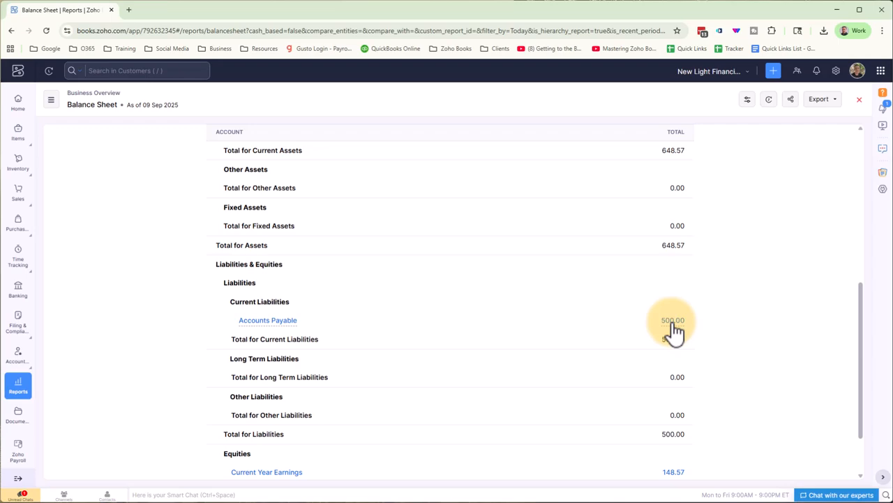
mouse_move(673, 328)
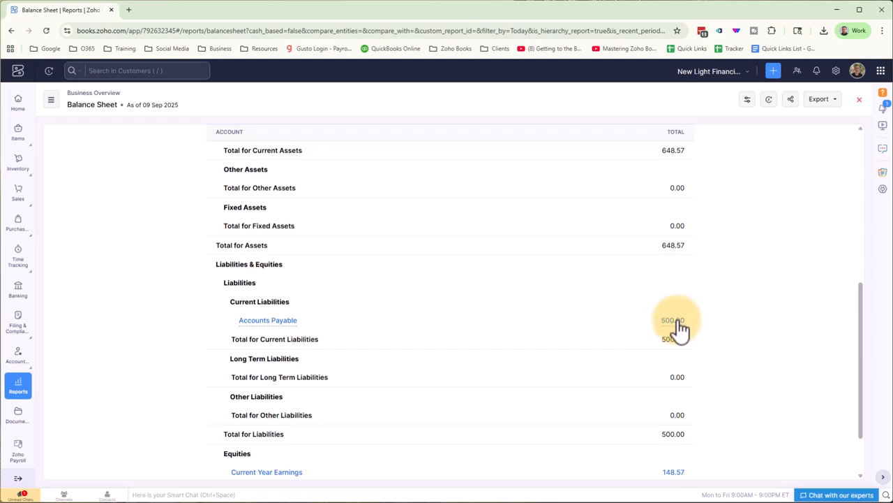
mouse_move(458, 328)
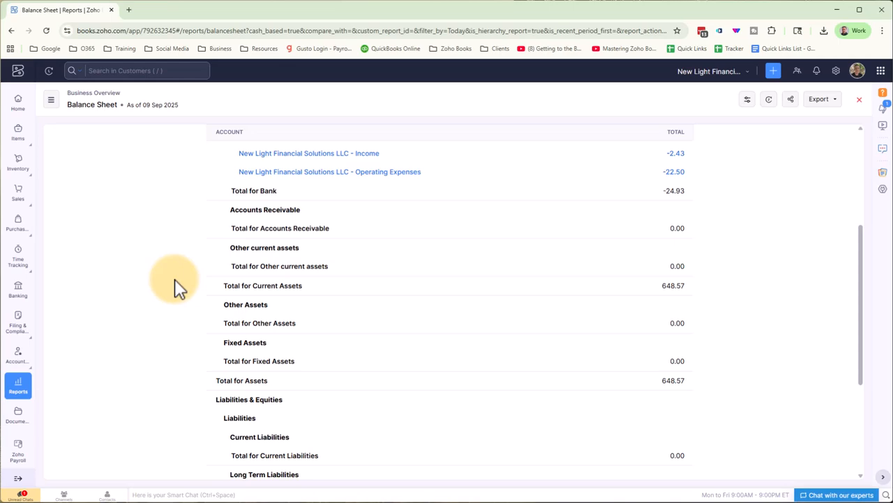
scroll(down, 3)
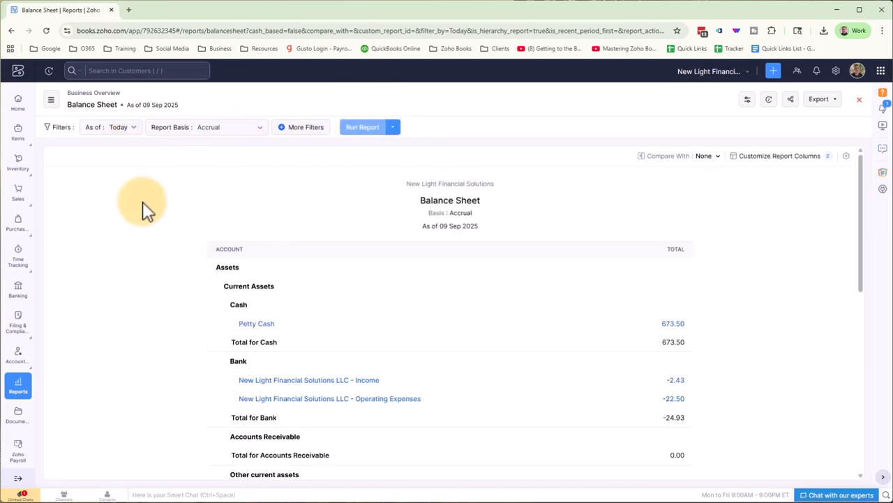
mouse_move(17, 386)
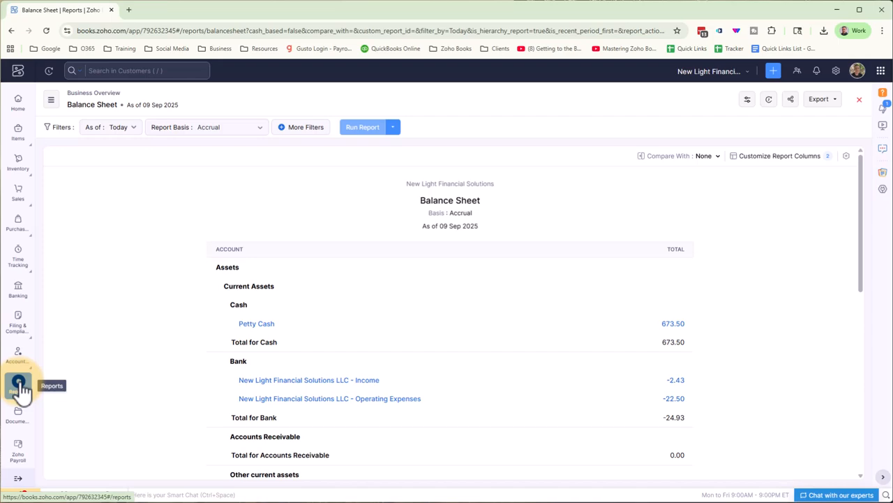
- View the September 2025 Profit and Loss with Office Supplies 485.44 and Tax Paid Expense 14.56
click(17, 386)
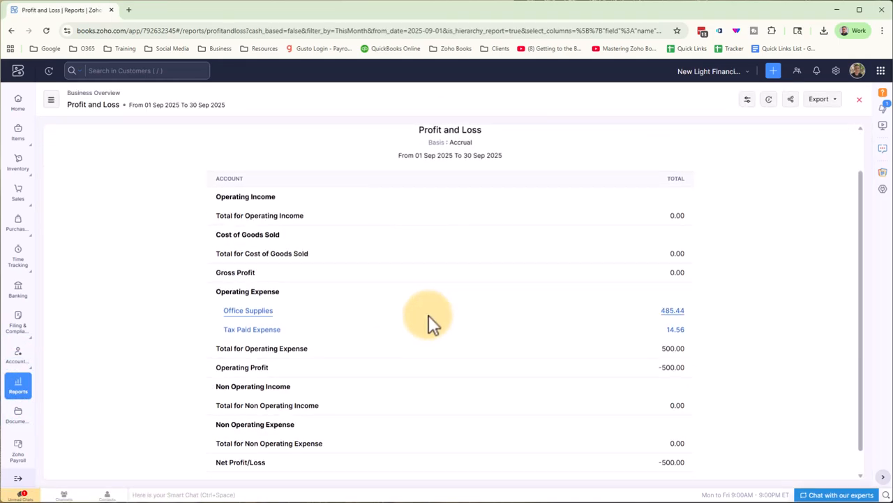
mouse_move(673, 310)
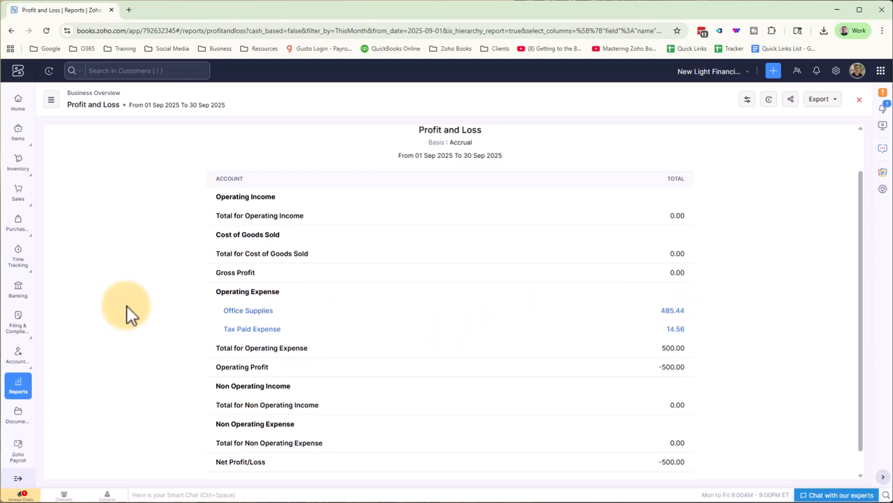
mouse_move(119, 310)
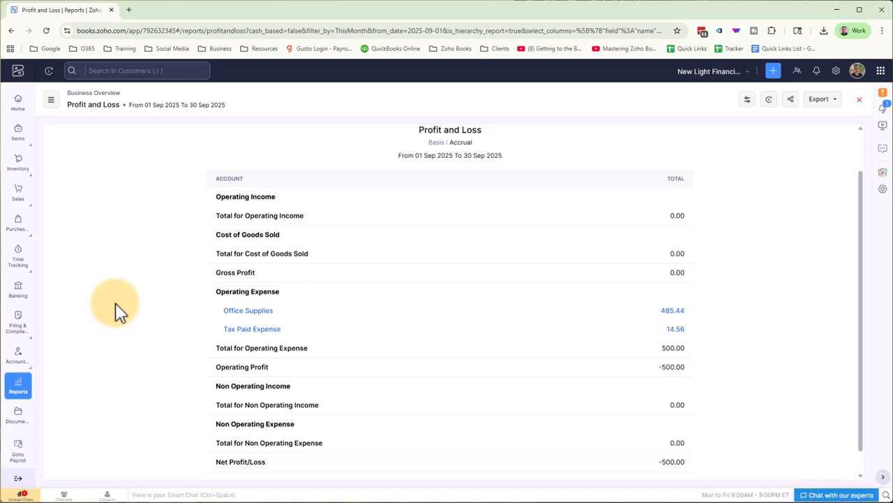
- View the Checking Account's uncategorized $500 ABC Supplies withdrawal with bill 123456 as best match
click(17, 289)
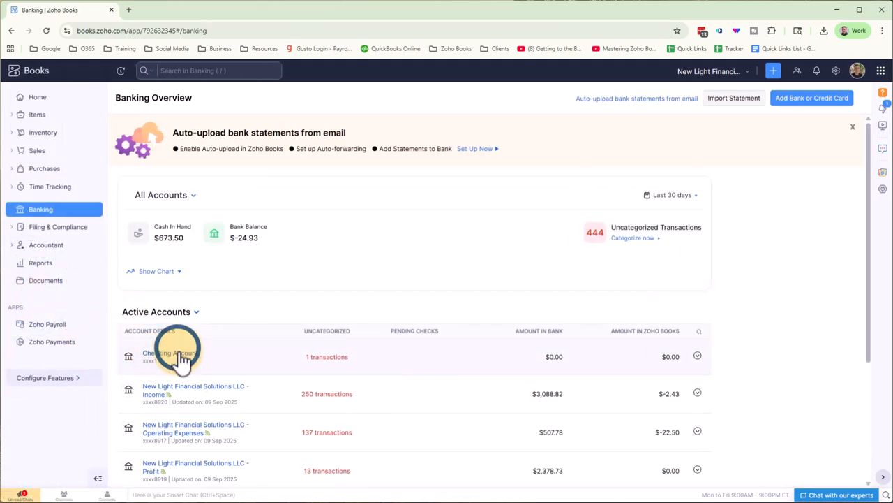
click(168, 356)
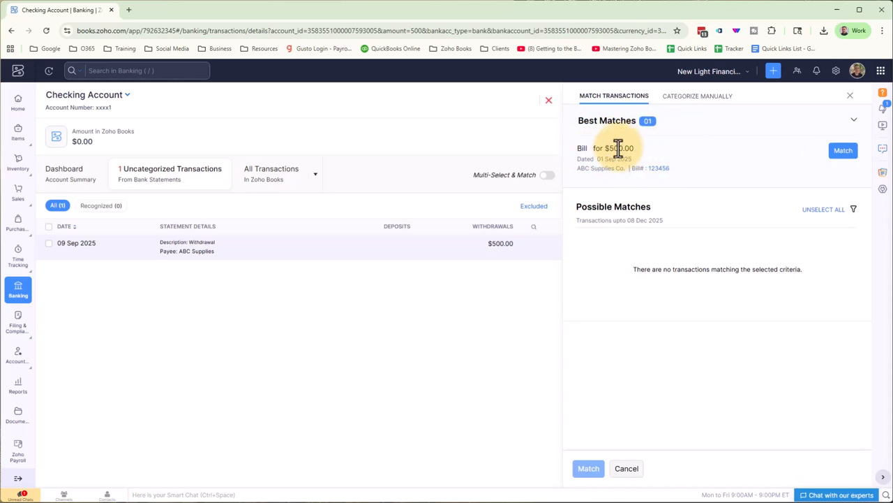
mouse_move(803, 156)
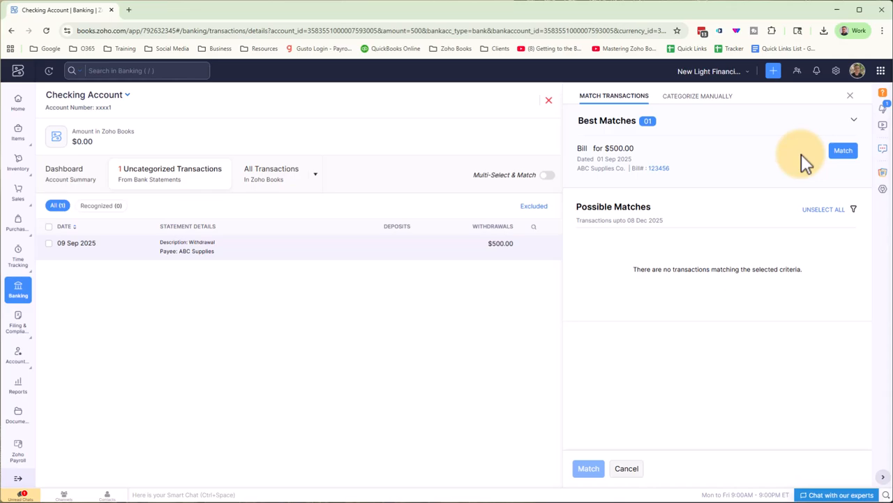
mouse_move(543, 182)
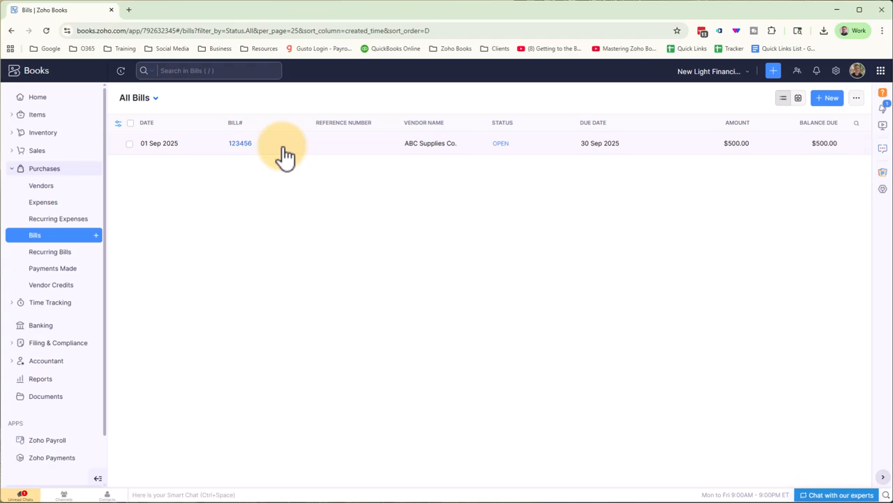
mouse_move(315, 152)
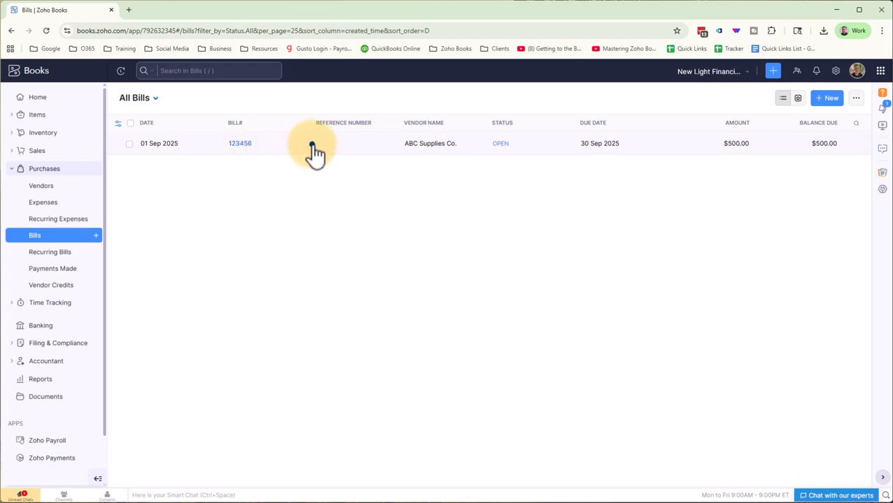
- Start recording a payment for bill 123456 from ABC Supplies Co. with 500 as the amount
click(240, 142)
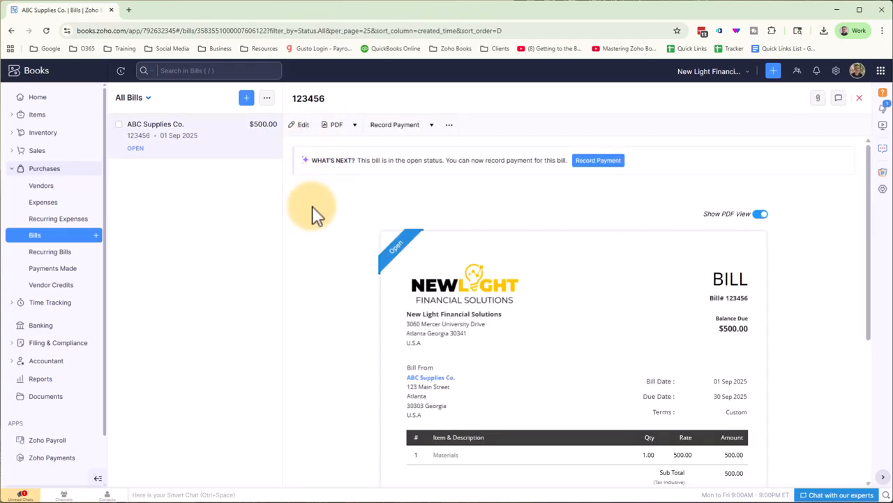
mouse_move(597, 159)
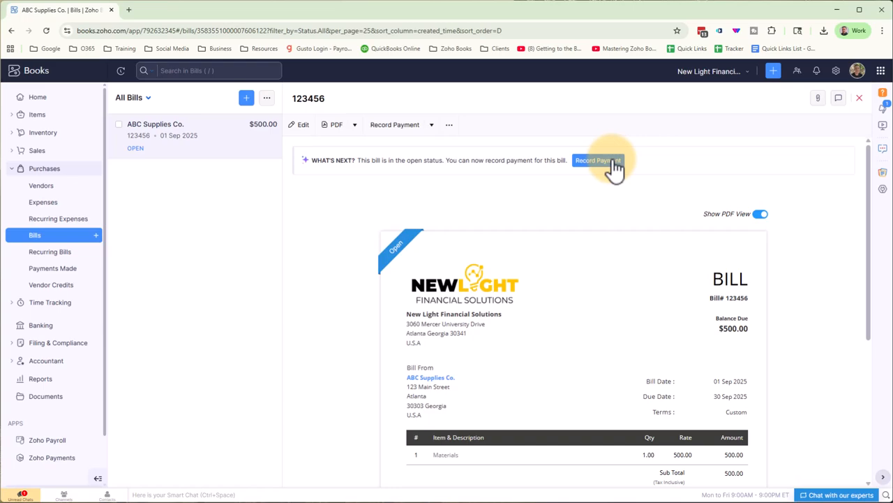
click(597, 160)
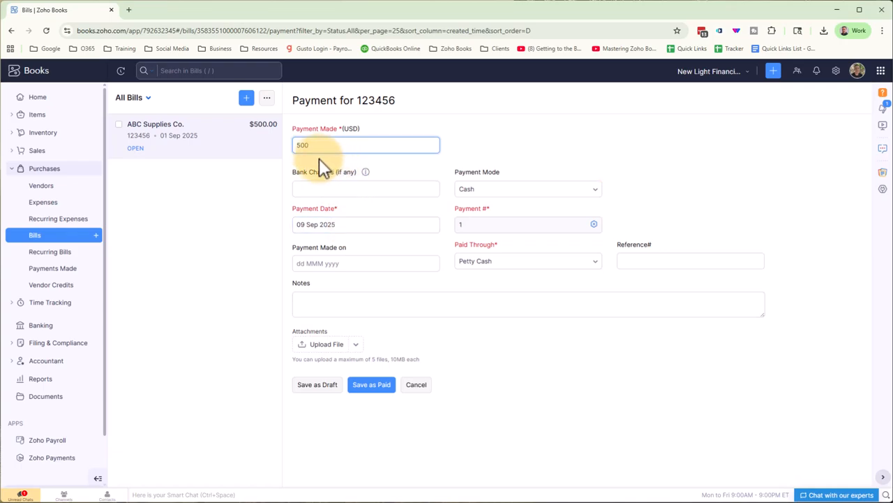
- Save the $500 payment as paid by Credit Card on 09 Sep 2025 through Checking Account
click(365, 189)
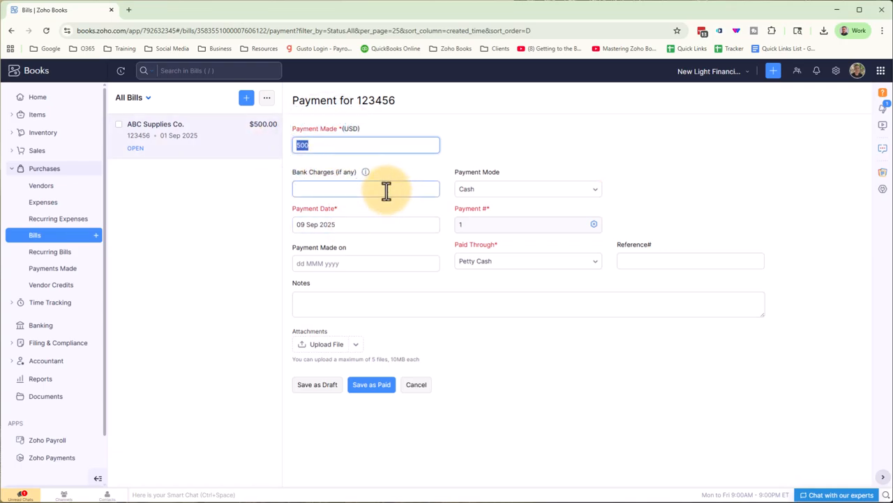
click(366, 189)
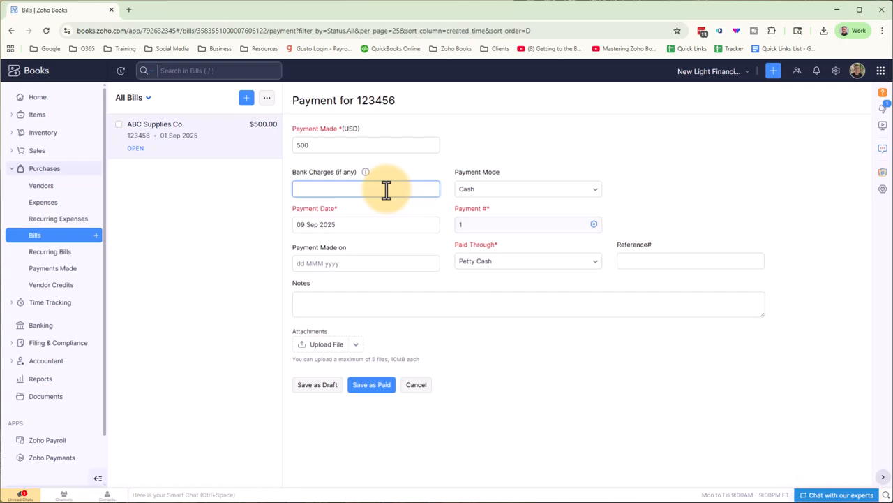
click(366, 188)
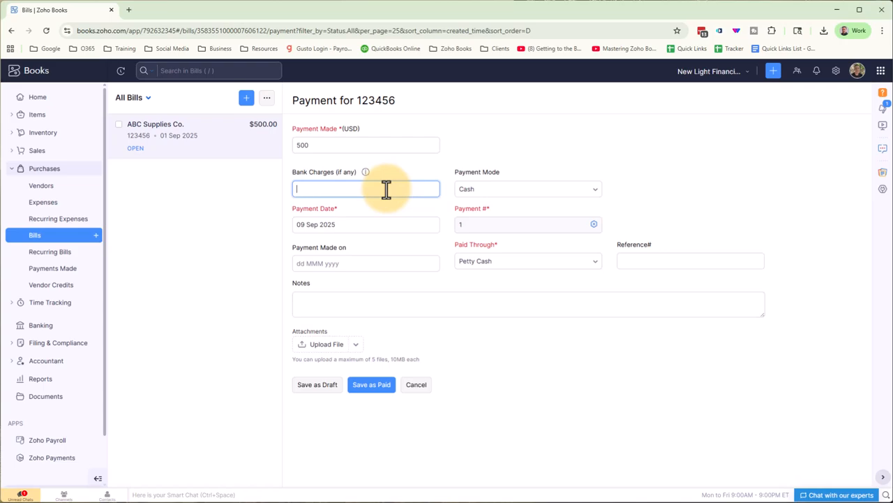
click(527, 189)
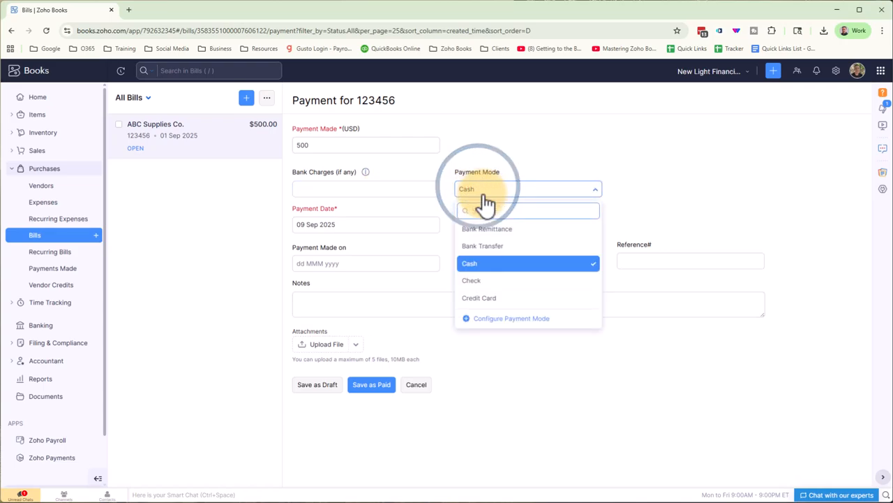
mouse_move(509, 235)
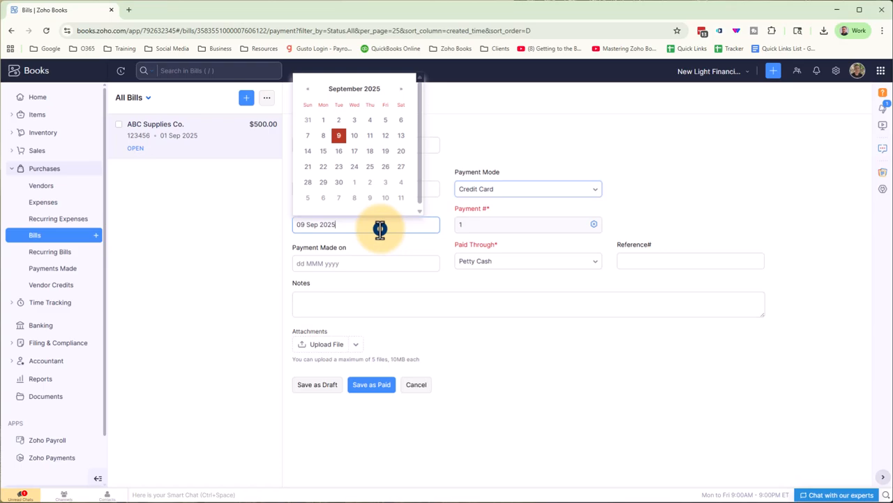
click(337, 134)
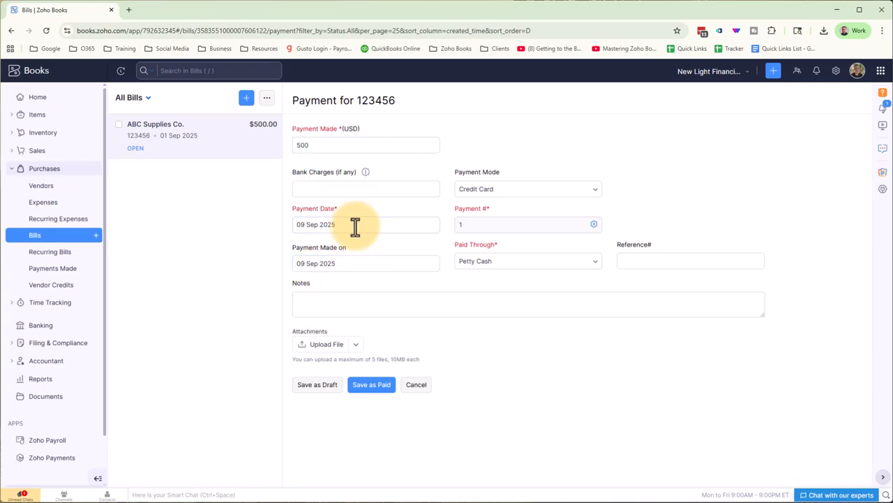
click(527, 261)
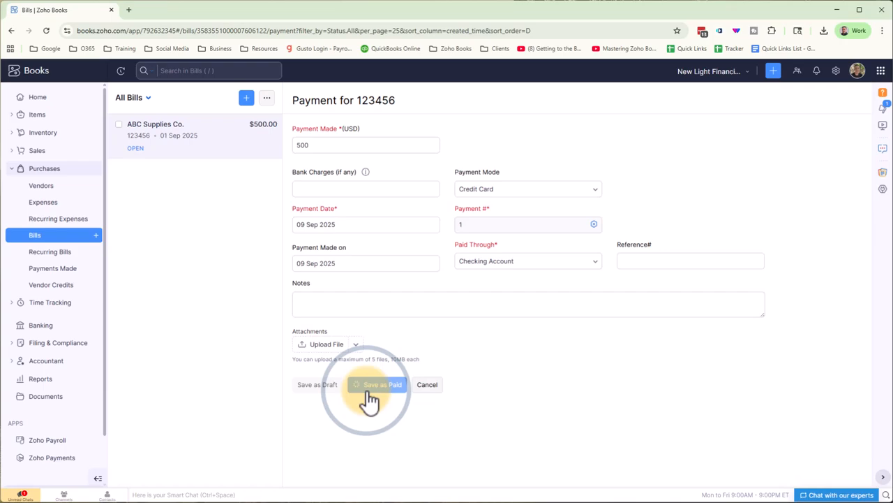
click(382, 386)
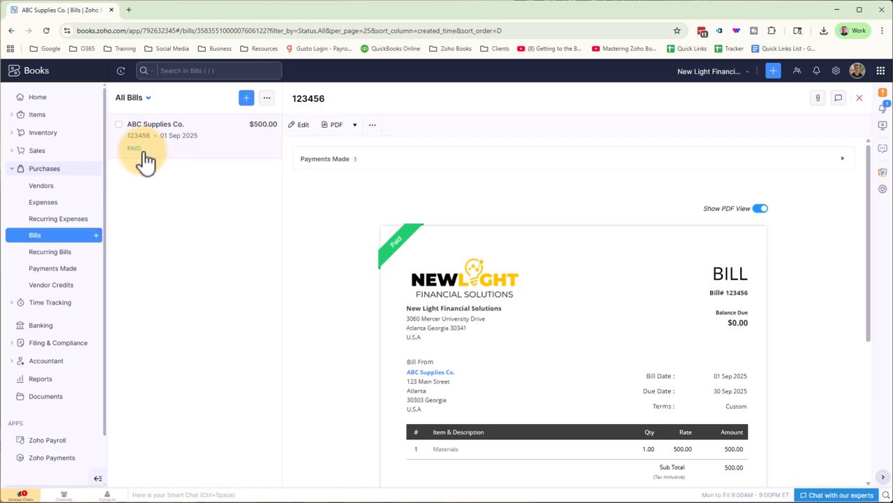
mouse_move(530, 167)
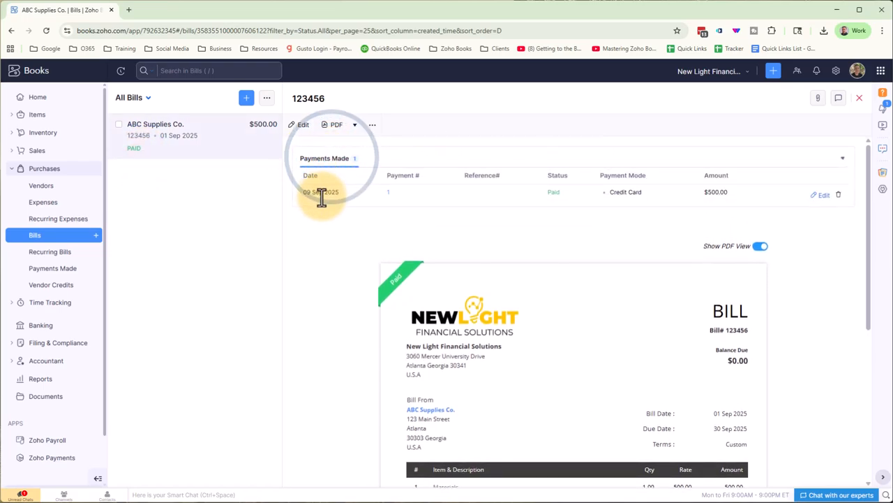
mouse_move(396, 192)
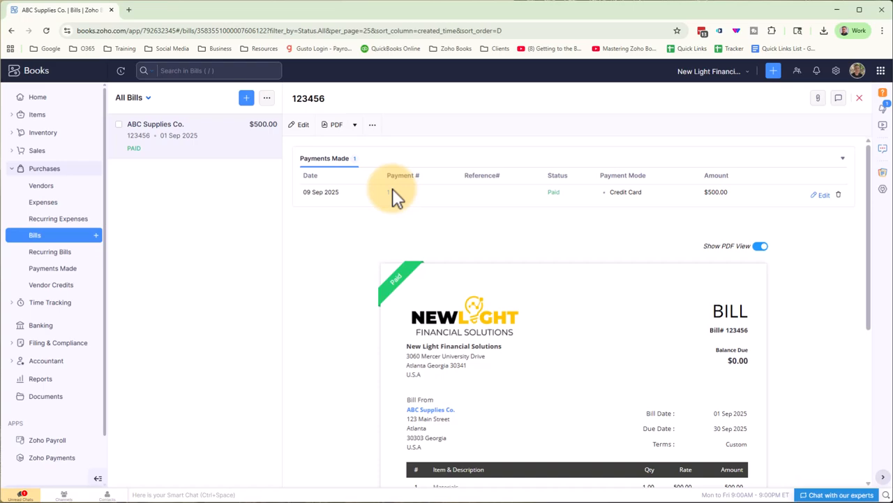
mouse_move(719, 193)
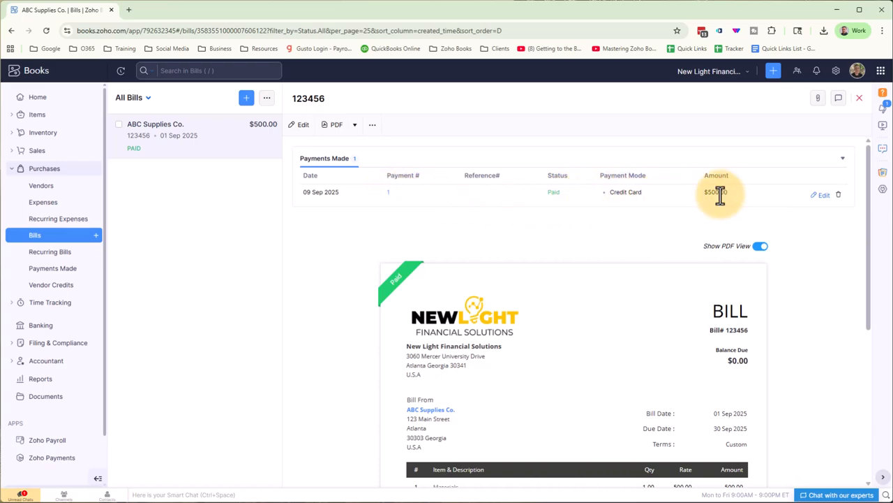
mouse_move(653, 198)
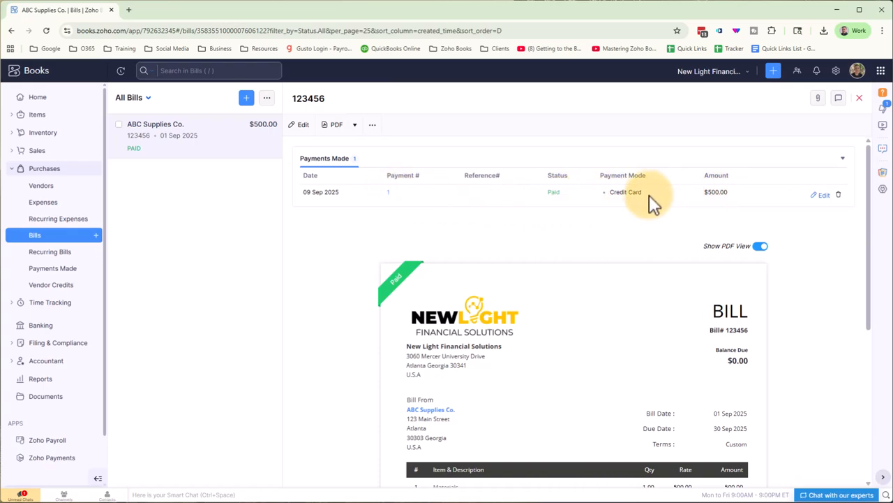
mouse_move(349, 282)
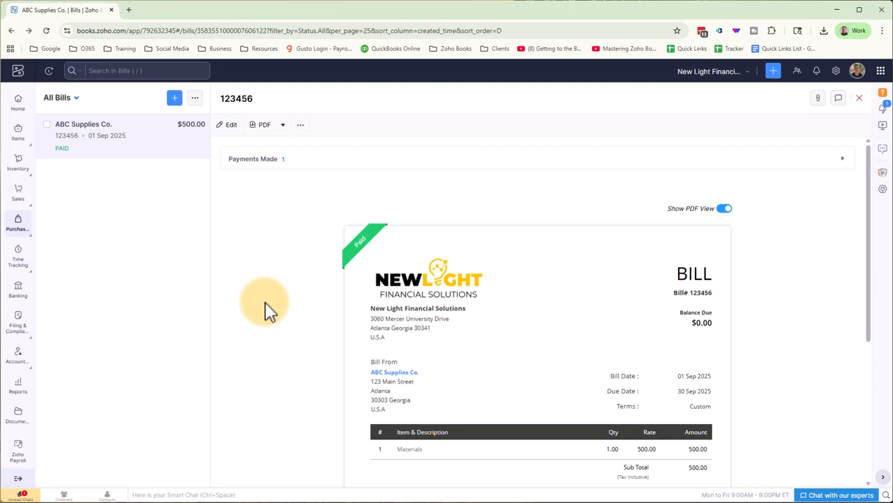
- View the Balance Sheet as of 09 Sep 2025 showing Checking Account at -500.00
click(17, 384)
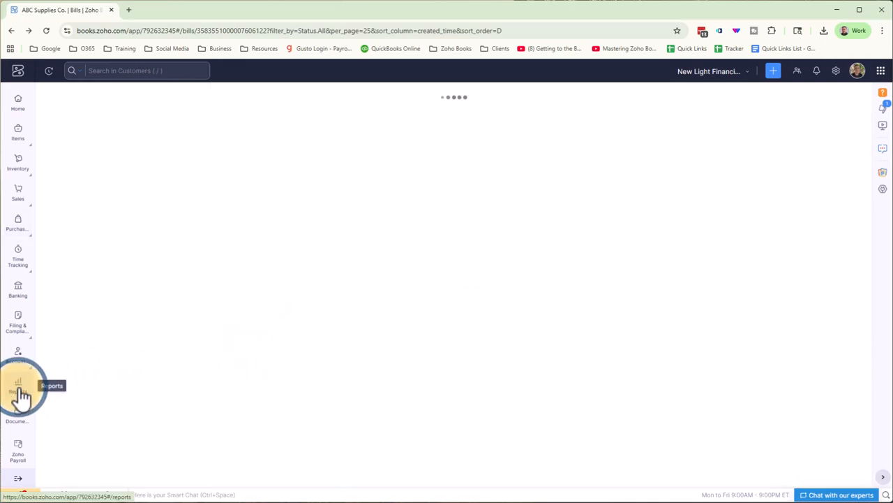
click(17, 386)
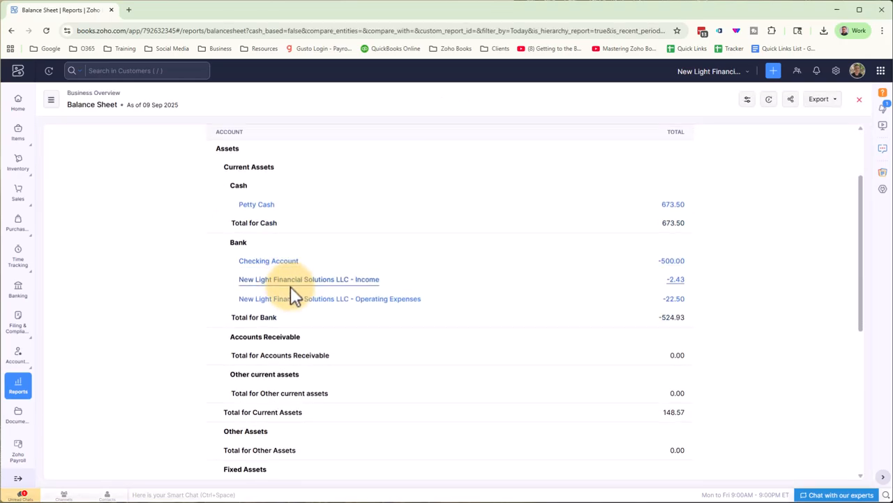
scroll(down, 3)
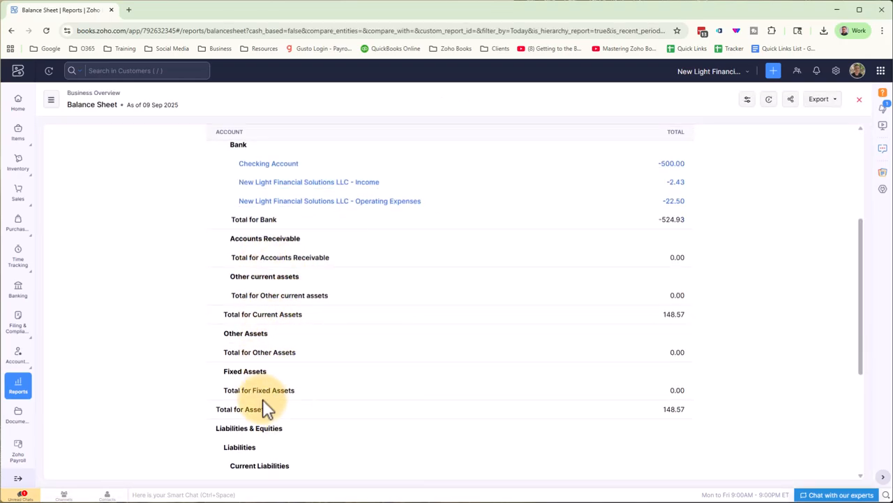
scroll(down, 3)
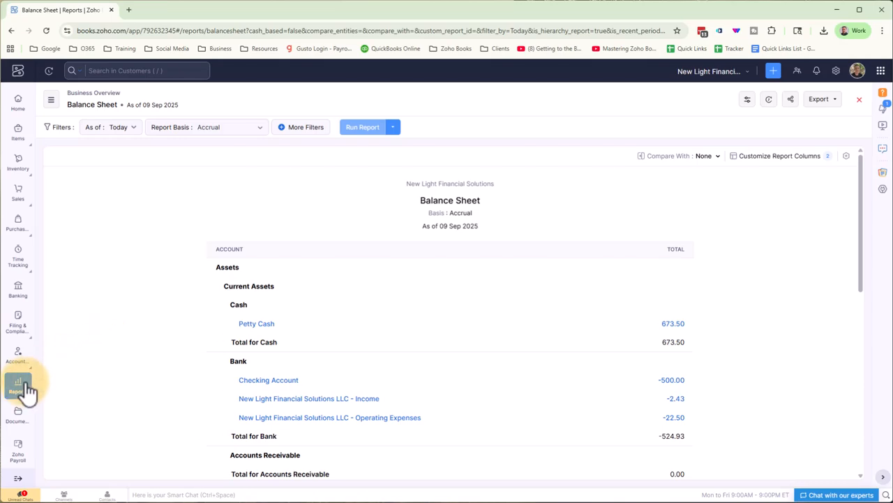
mouse_move(16, 384)
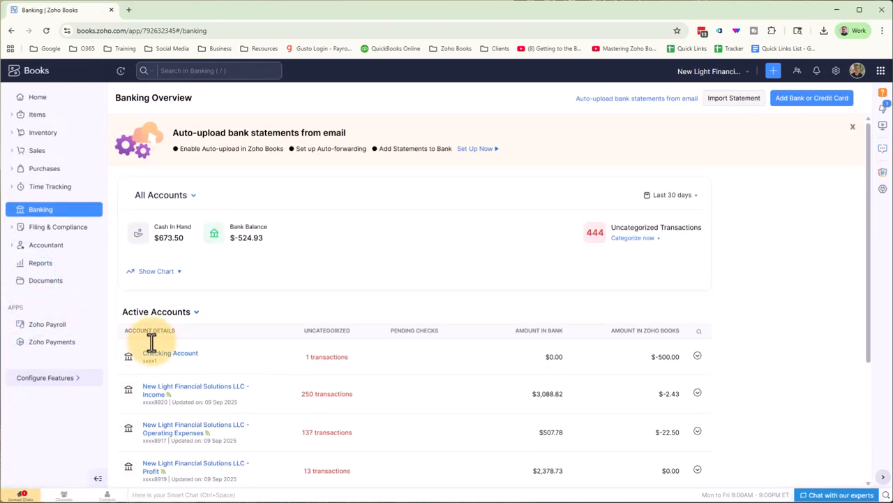
- Select the 09 Sep 2025 $500 ABC Supplies withdrawal in Checking Account to match it
click(170, 352)
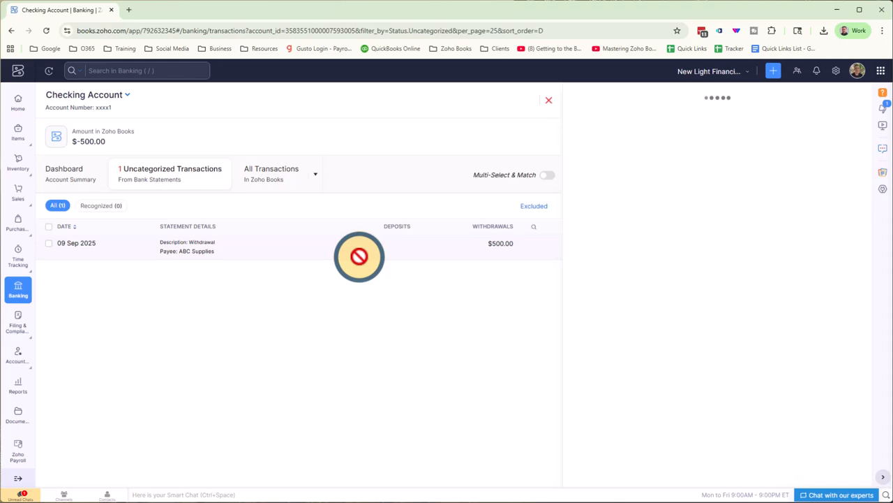
click(342, 243)
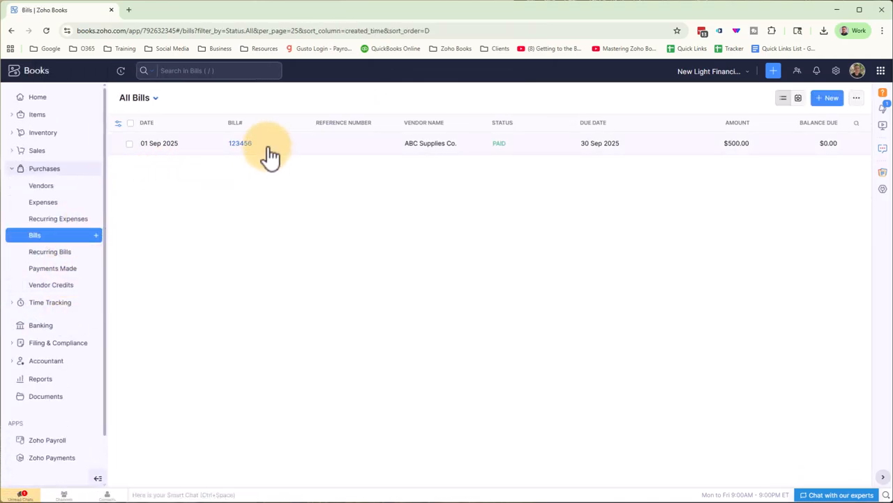
- View the $500.00 Credit Card payment on bill 123456, shown as matched in Checking Account
click(240, 142)
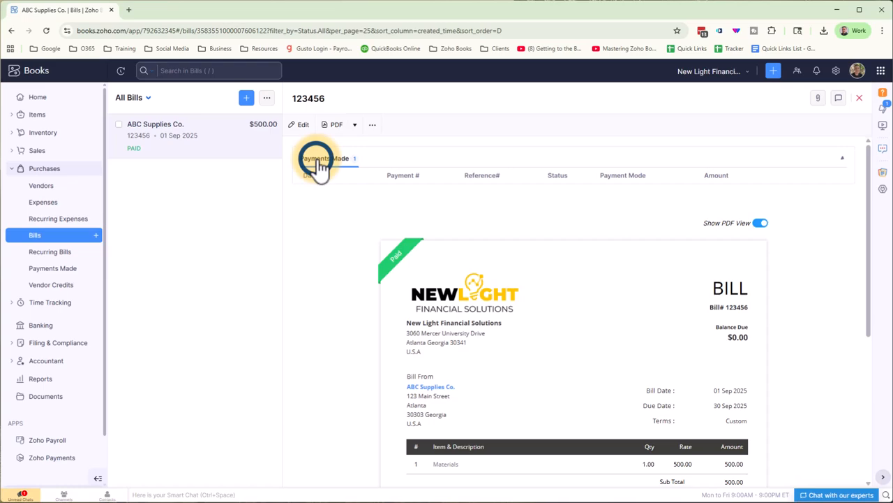
click(324, 158)
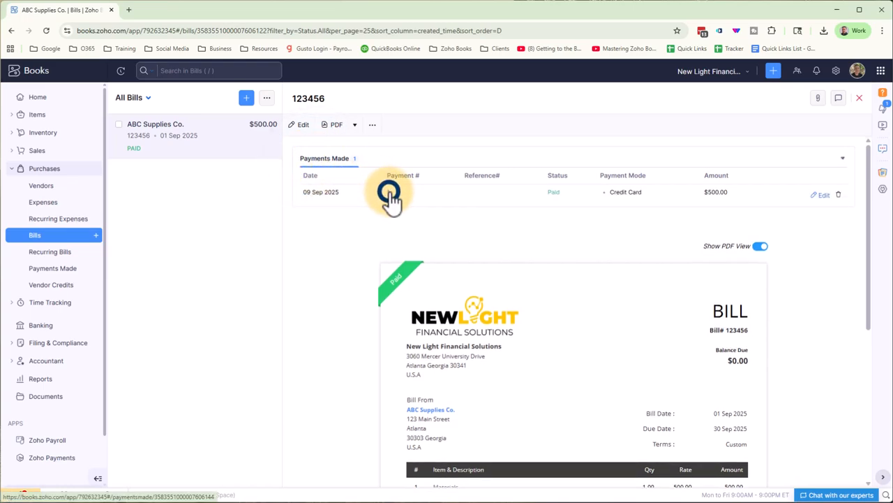
click(391, 193)
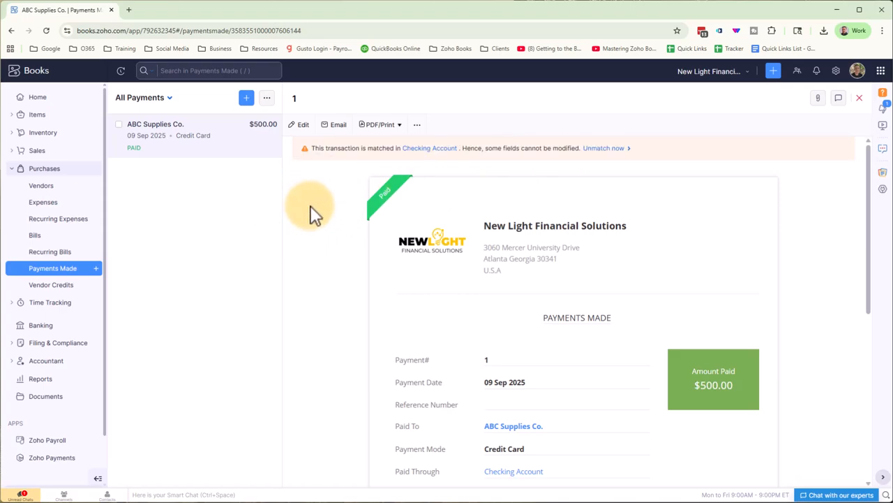
mouse_move(349, 346)
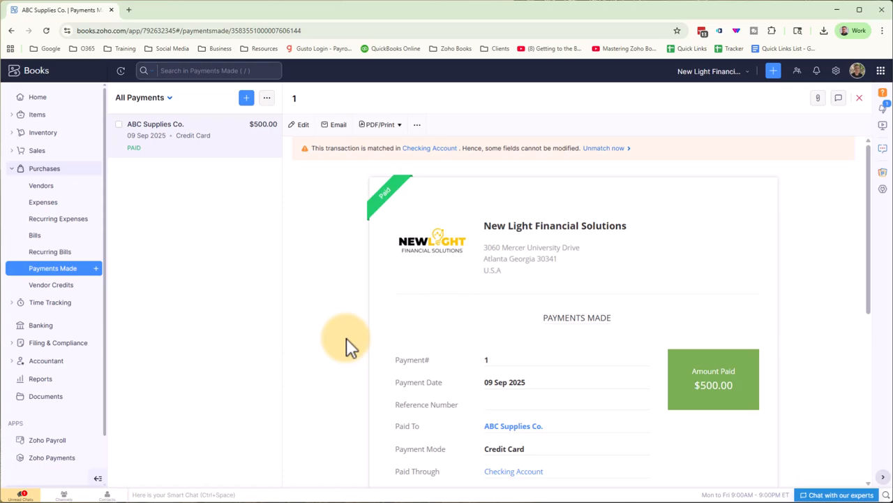